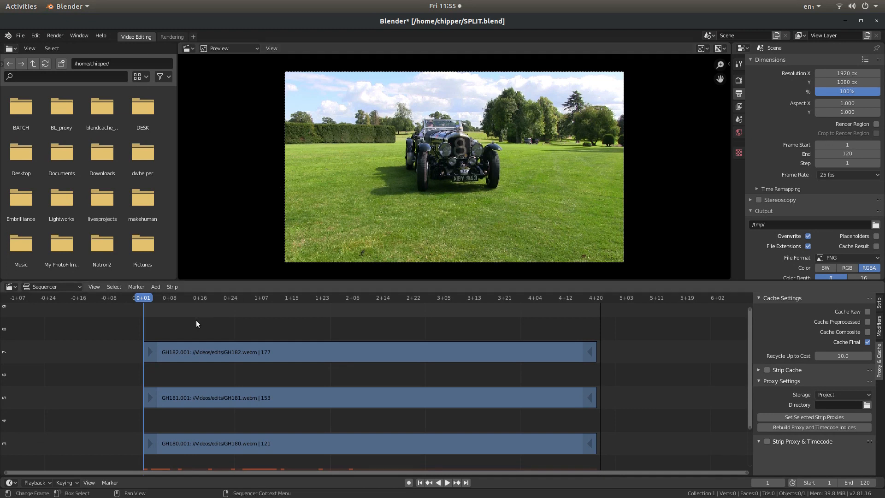
mouse_move(533, 400)
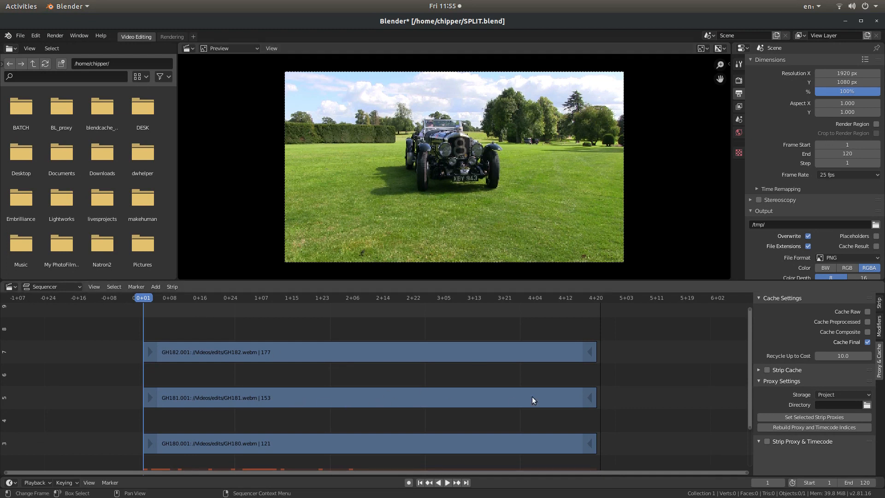
mouse_move(734, 332)
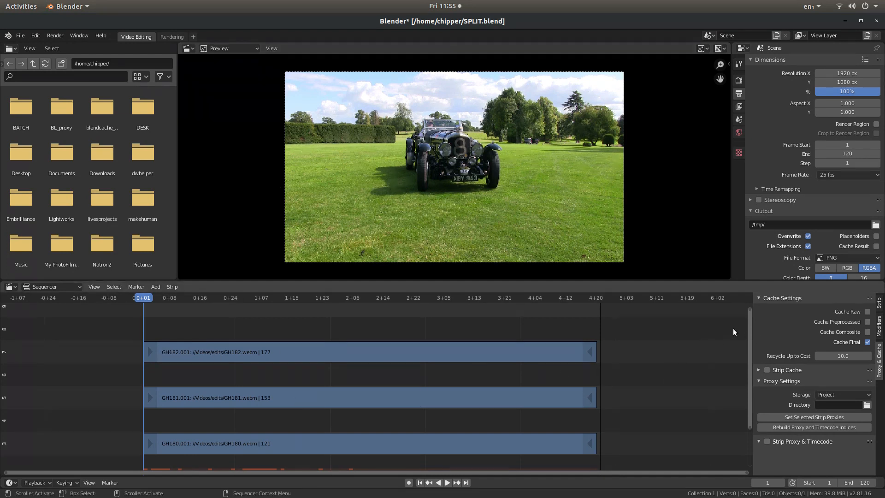
- Scroll the timeline and bring up the Sequencer Add menu for the selected GH182 clip
scroll(down, 3)
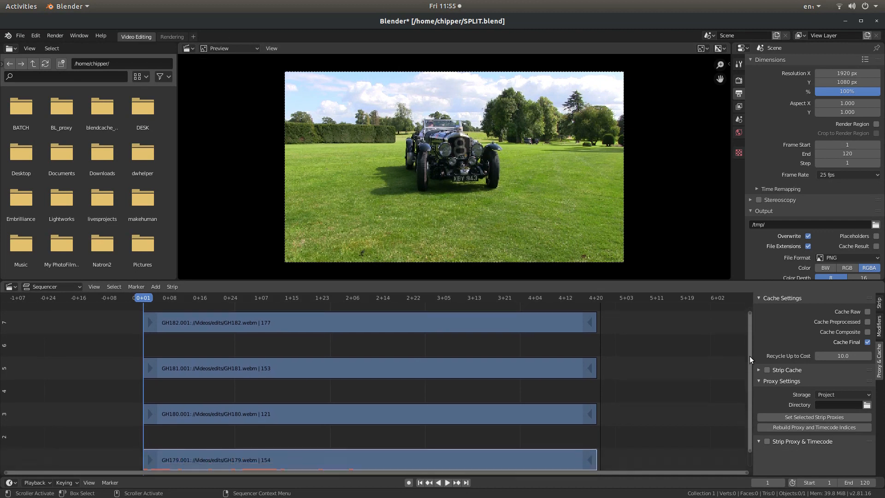
scroll(down, 3)
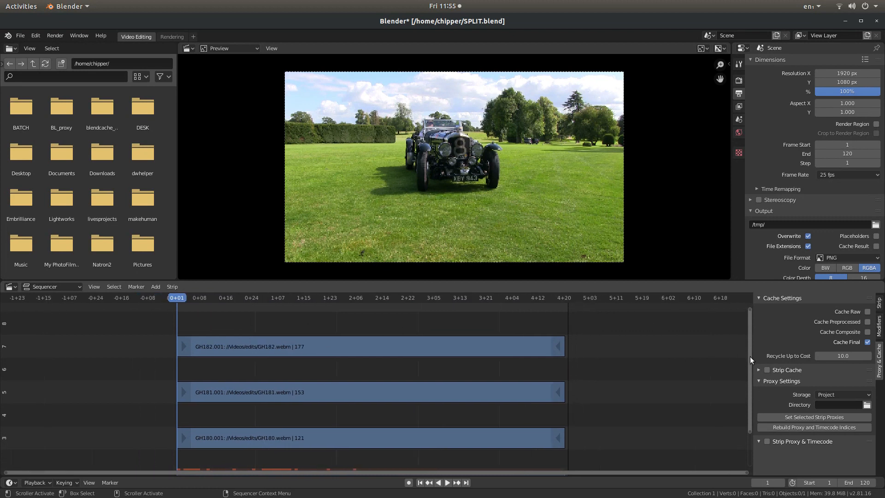
scroll(down, 3)
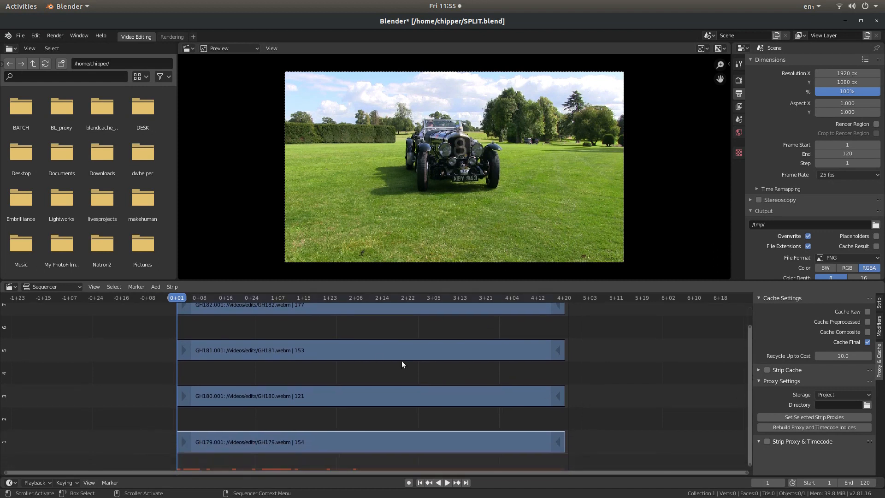
mouse_move(252, 406)
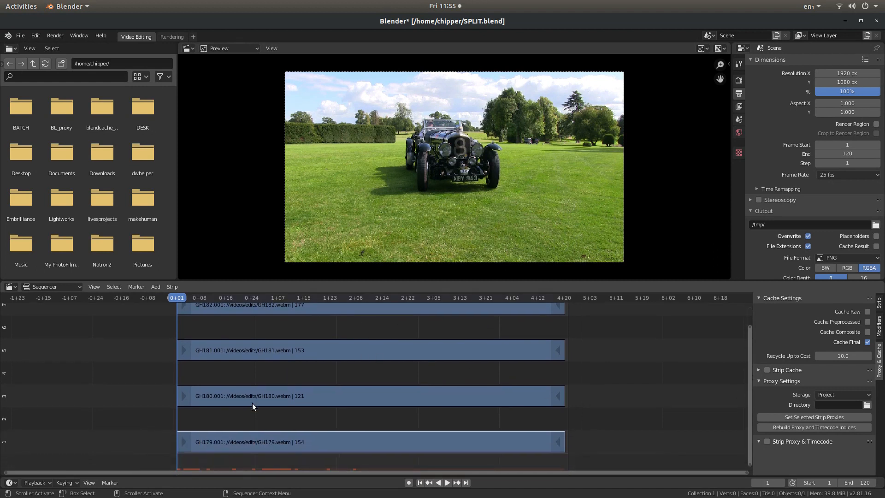
mouse_move(660, 358)
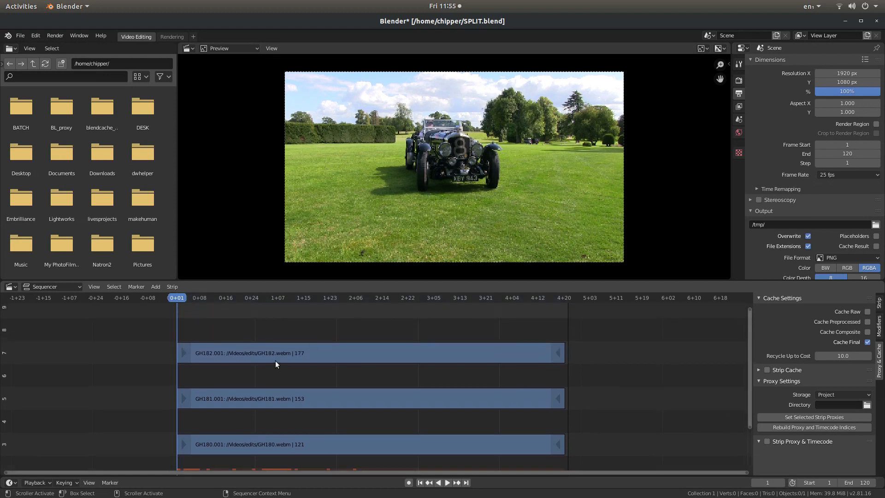
mouse_move(304, 386)
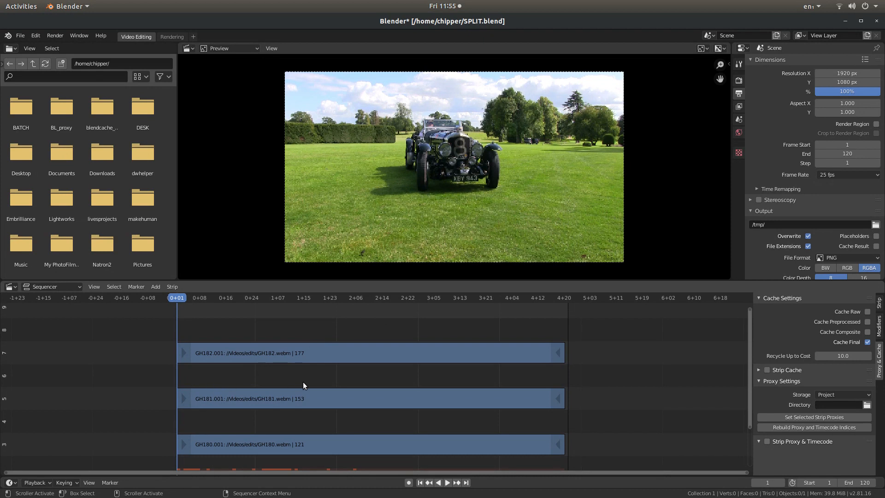
mouse_move(664, 333)
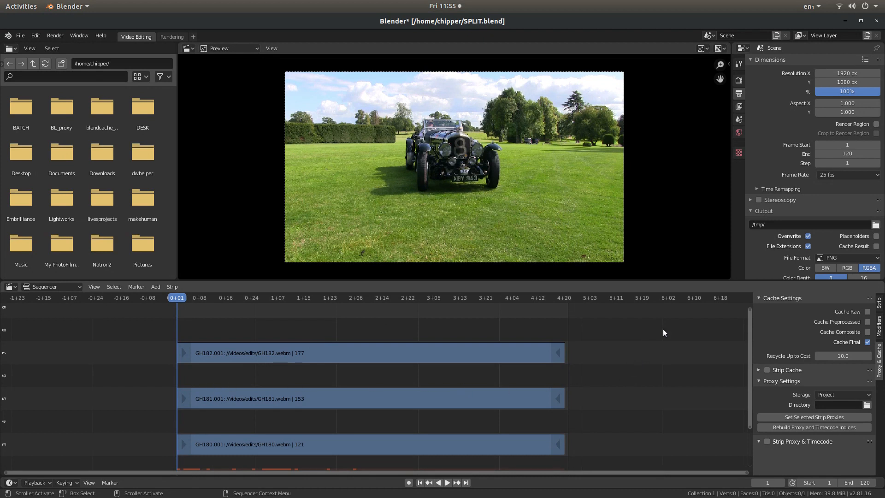
mouse_move(378, 334)
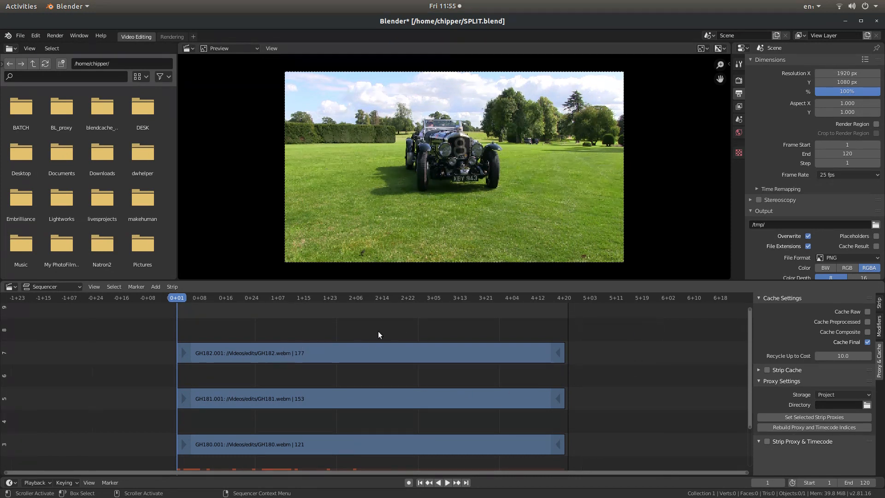
mouse_move(299, 343)
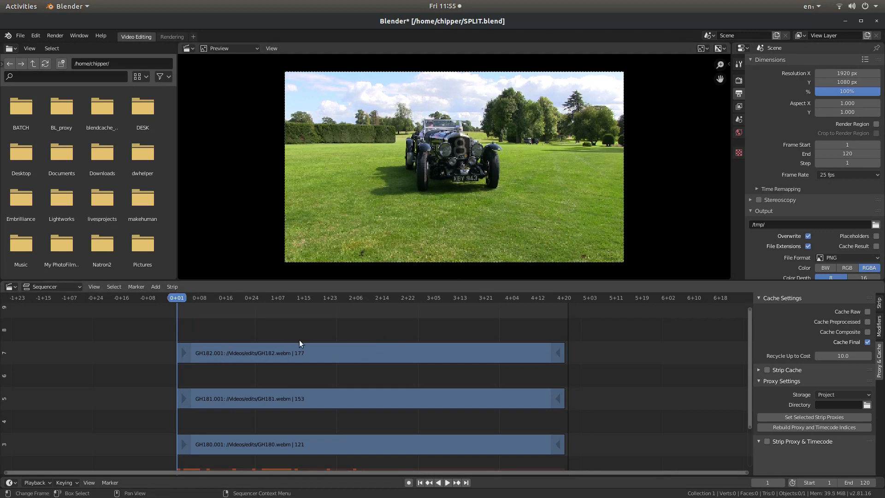
mouse_move(315, 355)
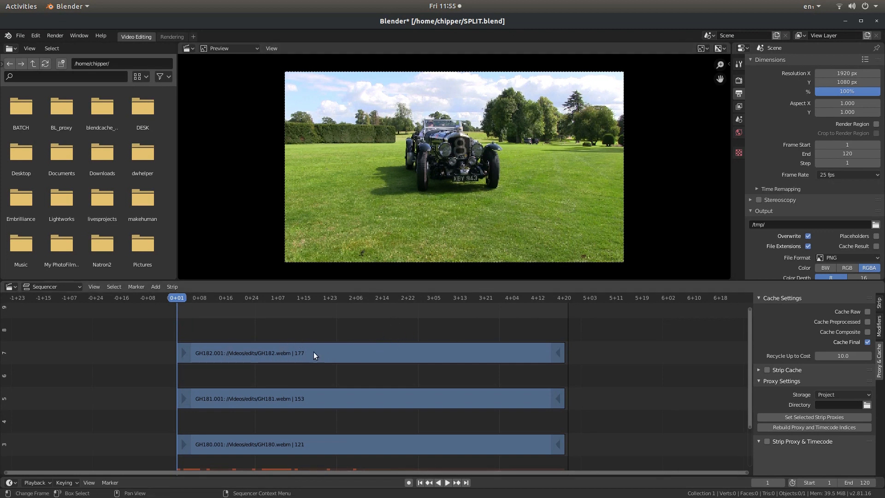
mouse_move(228, 353)
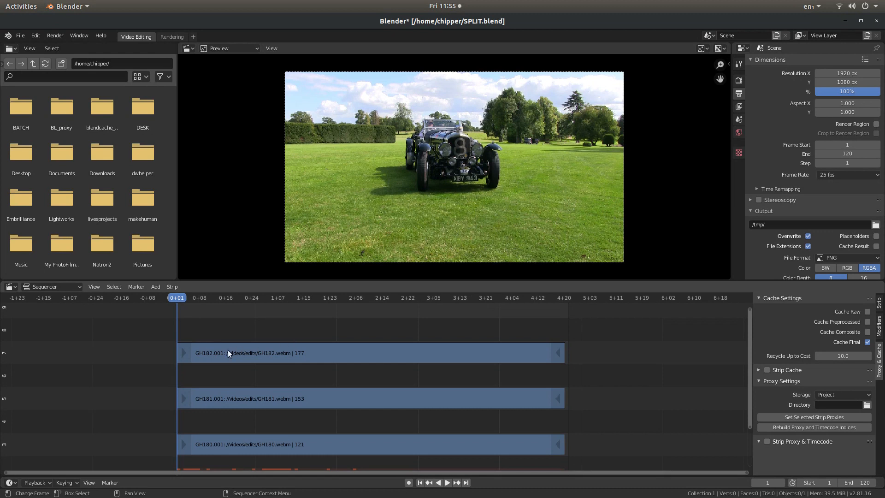
mouse_move(431, 358)
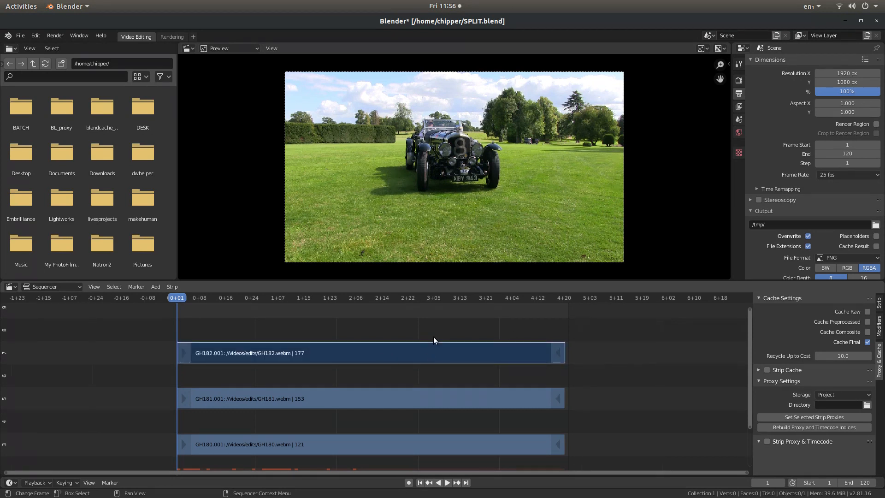
mouse_move(441, 319)
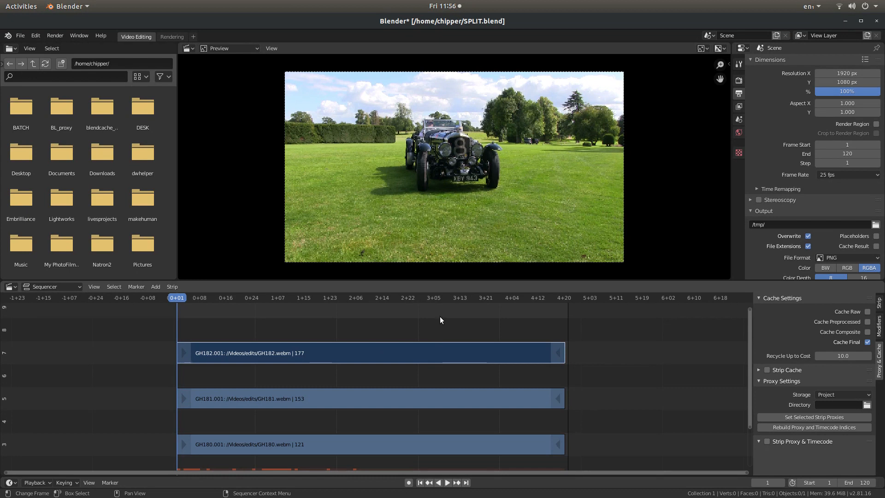
mouse_move(156, 286)
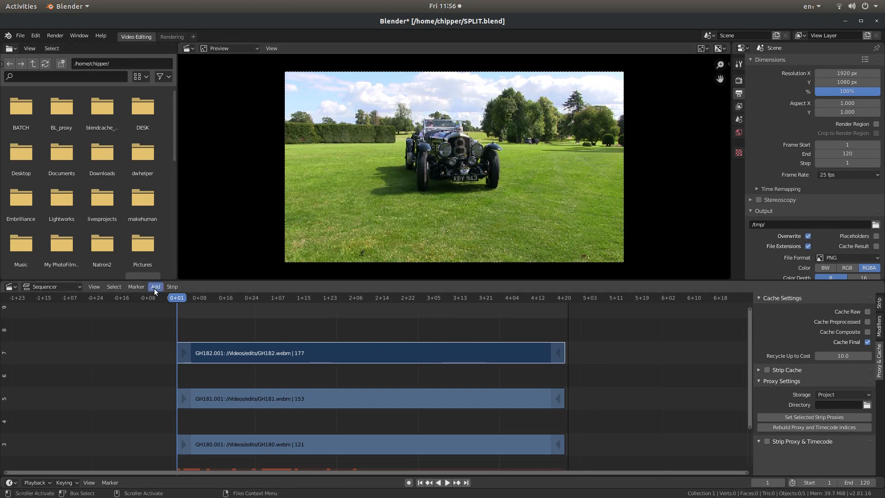
click(156, 287)
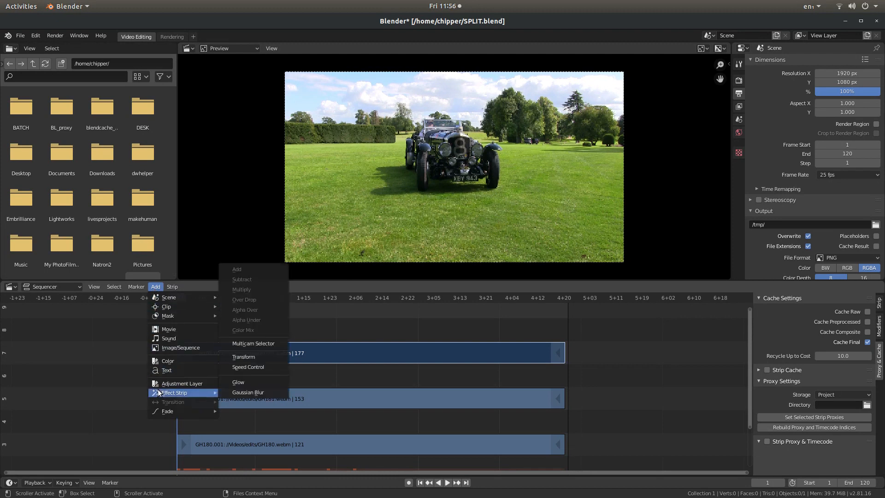
mouse_move(238, 381)
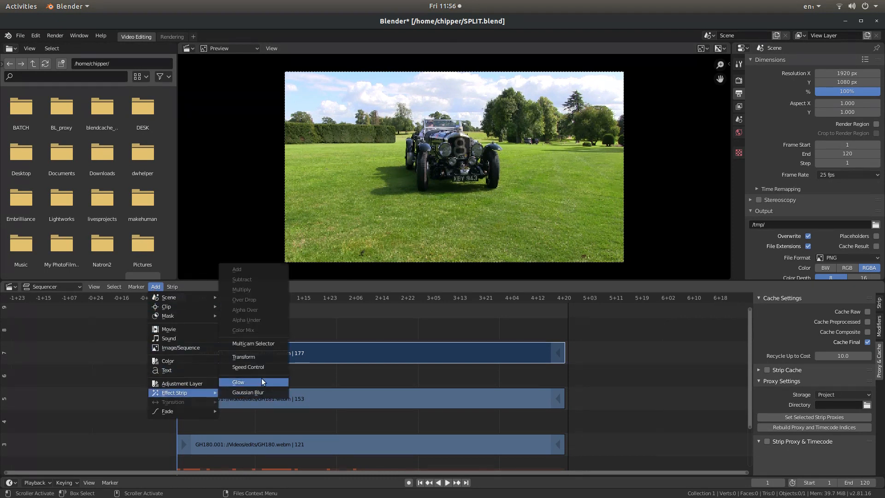
mouse_move(244, 356)
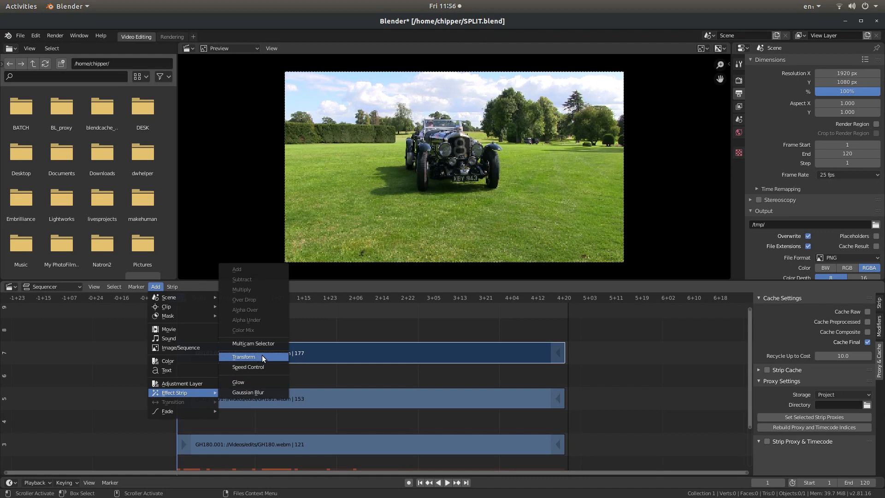
- Add a Transform effect strip over the GH182 clip from Add > Effect Strip
click(244, 355)
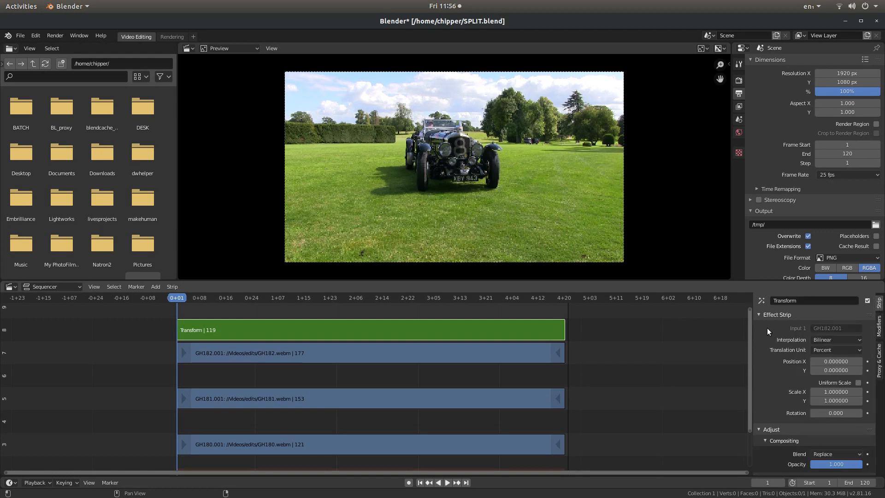
mouse_move(768, 330)
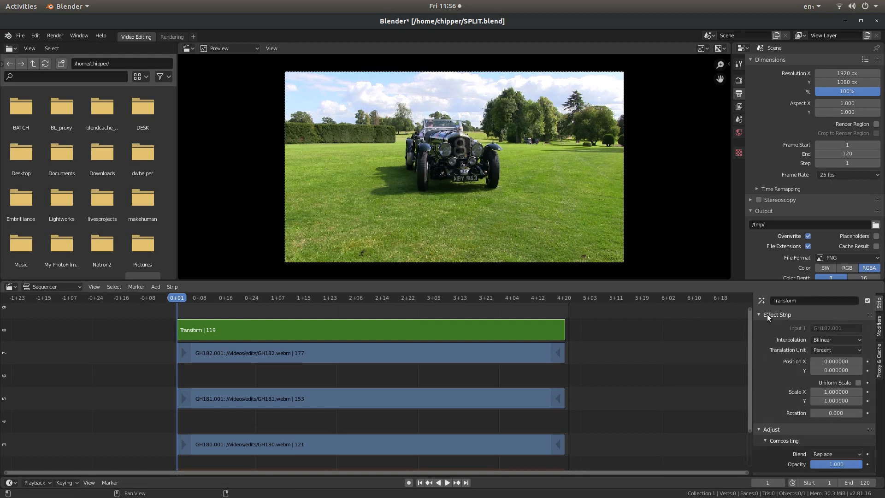
mouse_move(779, 313)
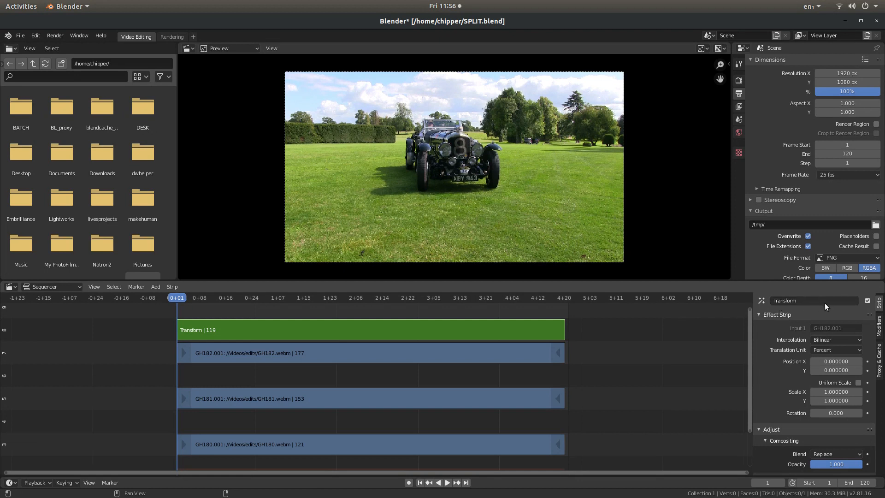
mouse_move(779, 406)
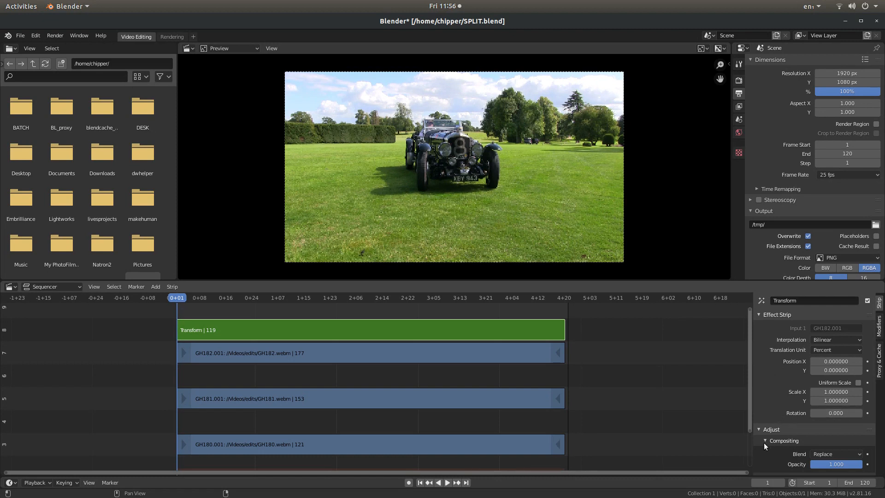
- Reveal the Transform strip's Compositing settings and set Blend to Alpha Over
click(771, 429)
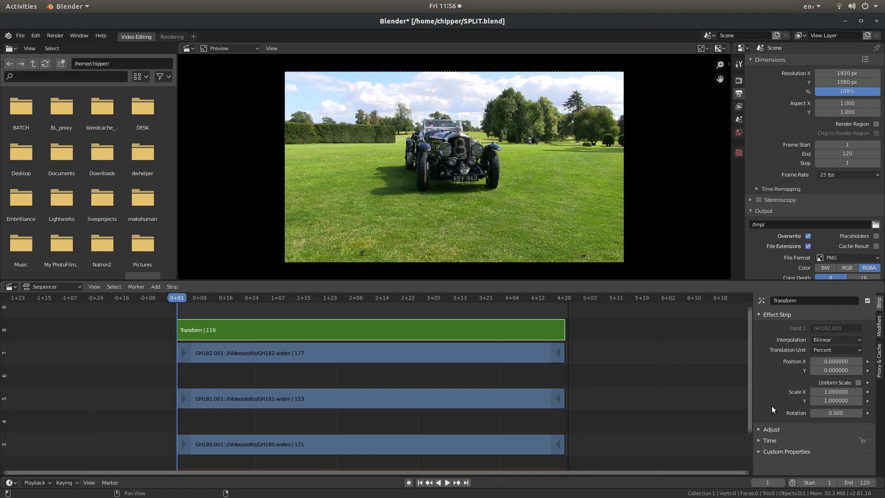
click(771, 428)
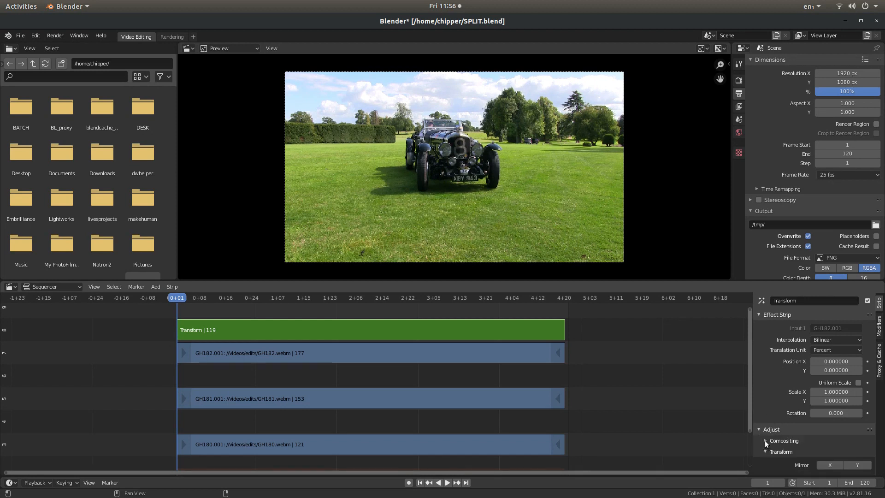
click(766, 441)
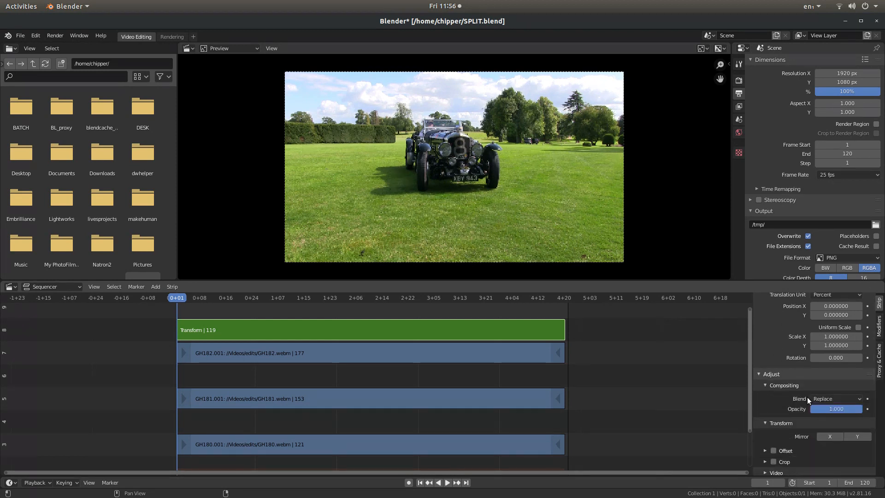
mouse_move(835, 399)
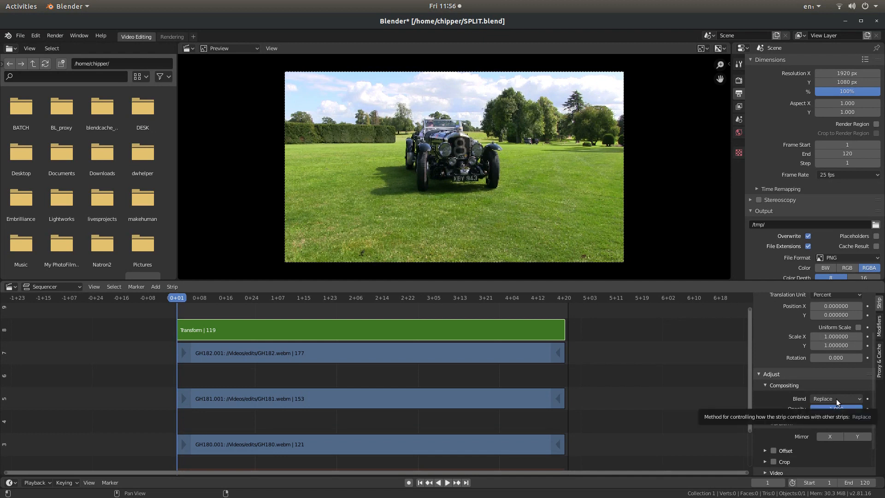
mouse_move(835, 400)
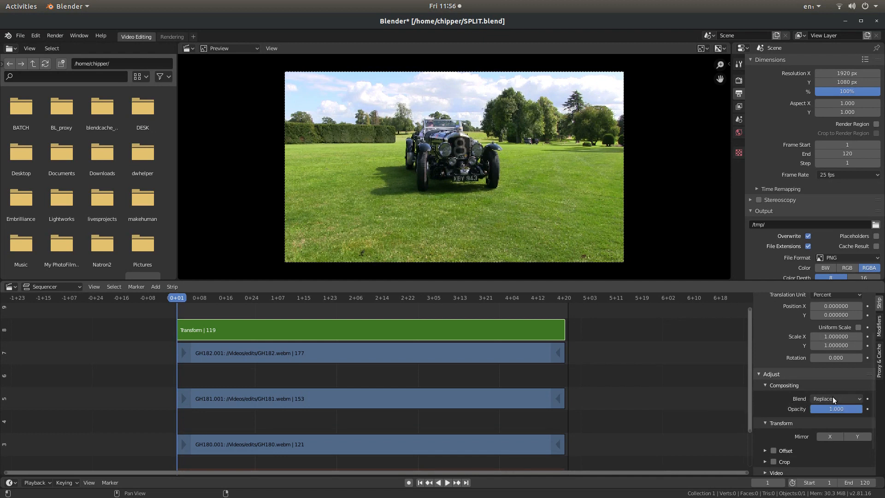
click(835, 399)
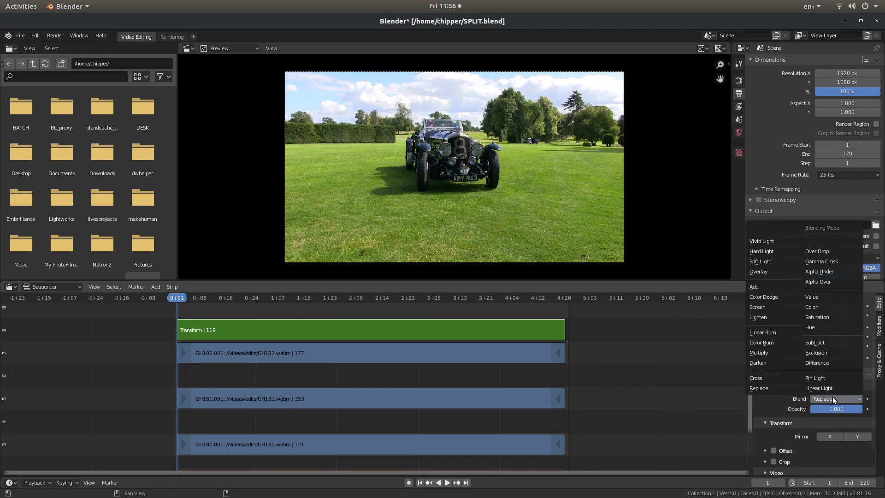
mouse_move(831, 283)
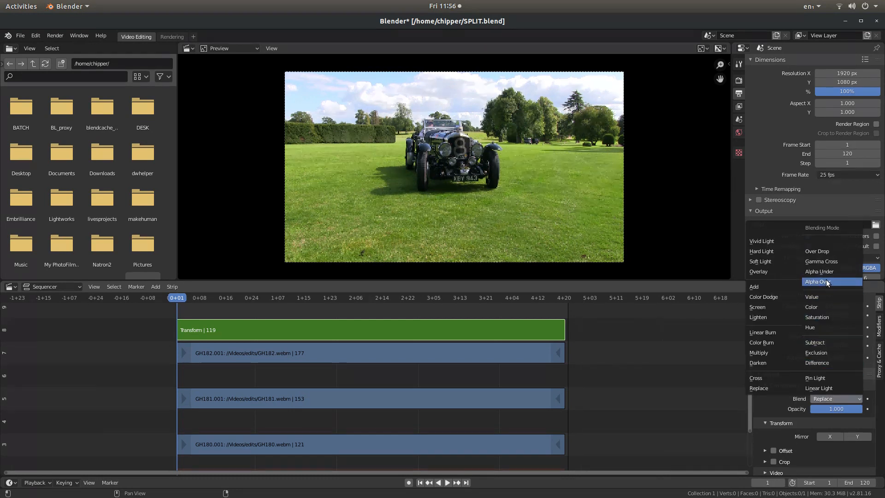
click(819, 281)
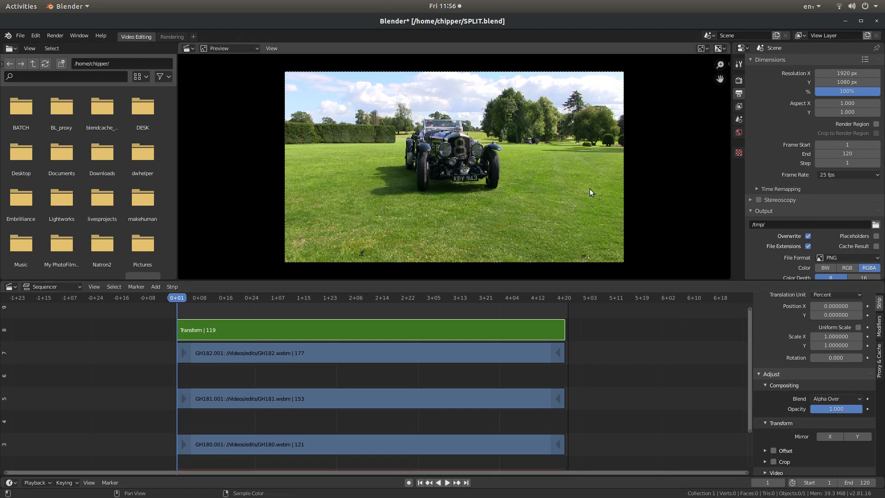
mouse_move(277, 375)
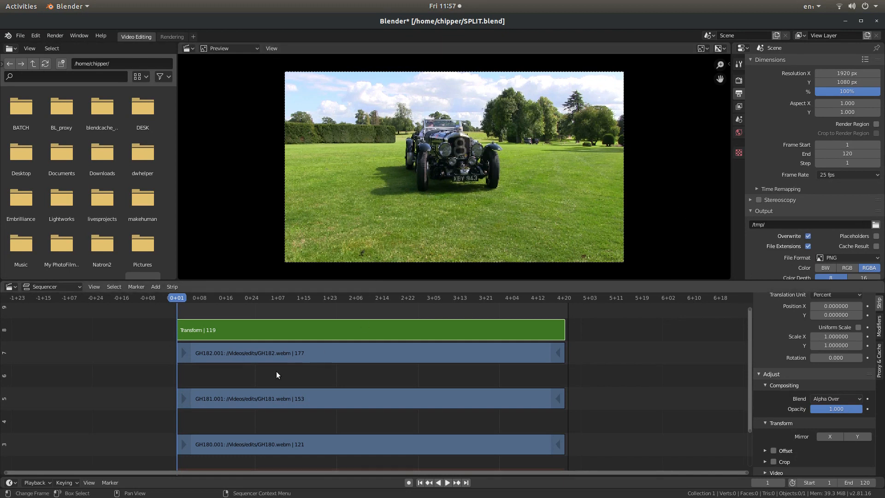
mouse_move(442, 378)
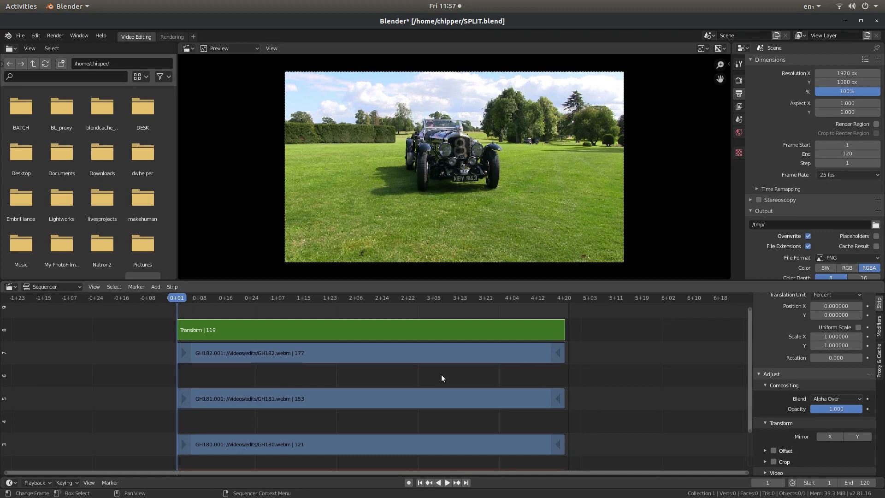
mouse_move(628, 361)
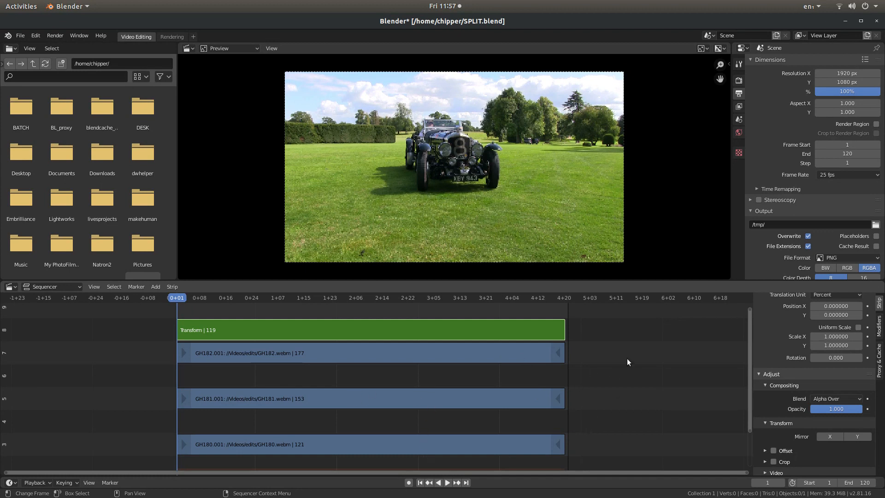
mouse_move(794, 322)
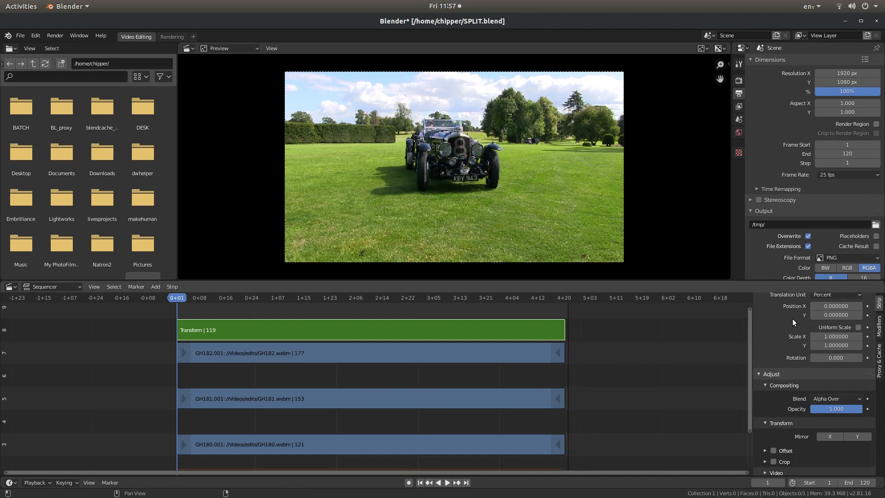
mouse_move(860, 328)
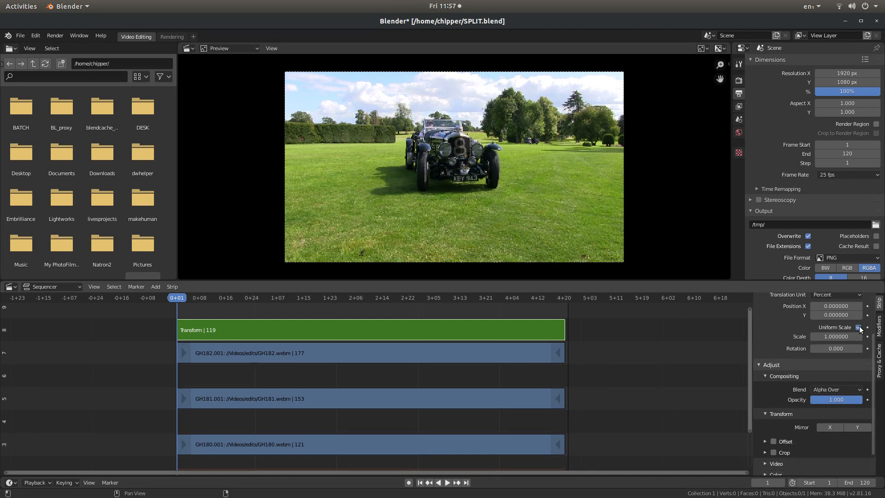
mouse_move(835, 336)
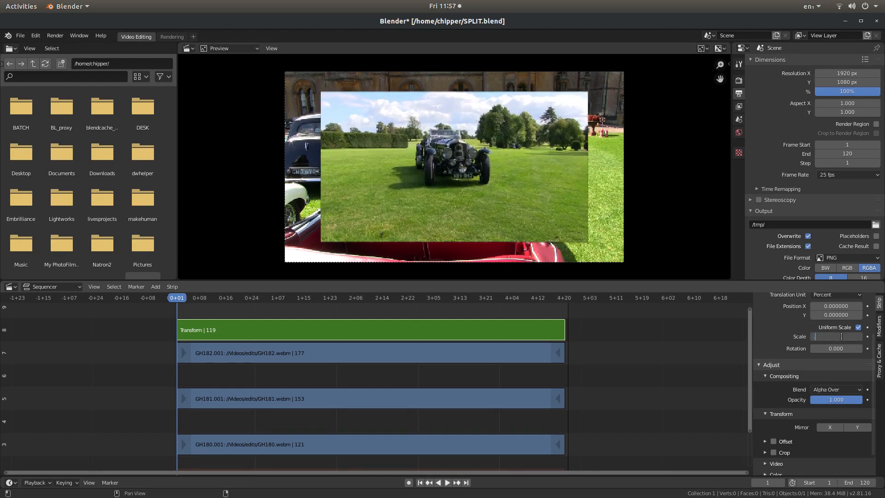
- Set the Transform strip's uniform Scale to 0.5, halving the GH182 clip
text(0.500000)
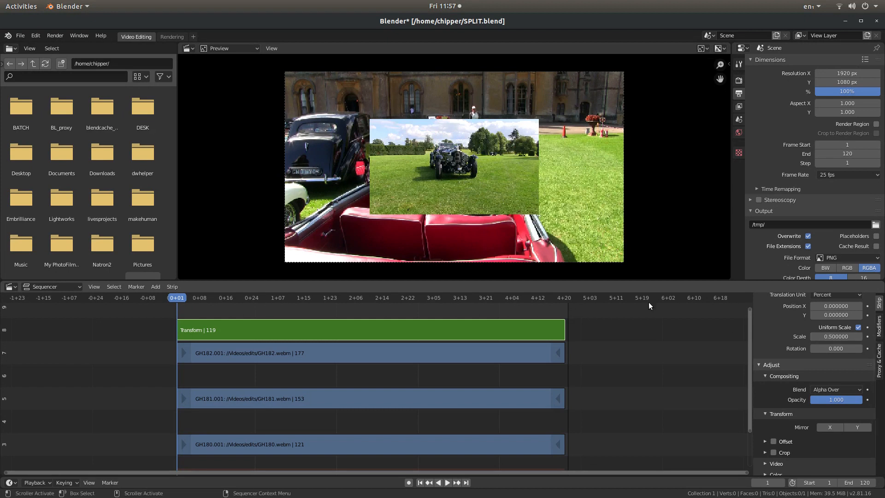
mouse_move(508, 140)
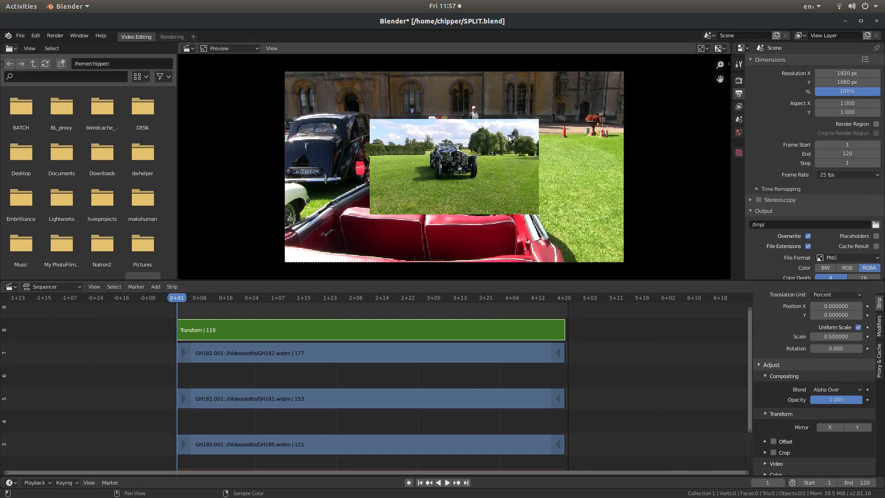
mouse_move(497, 175)
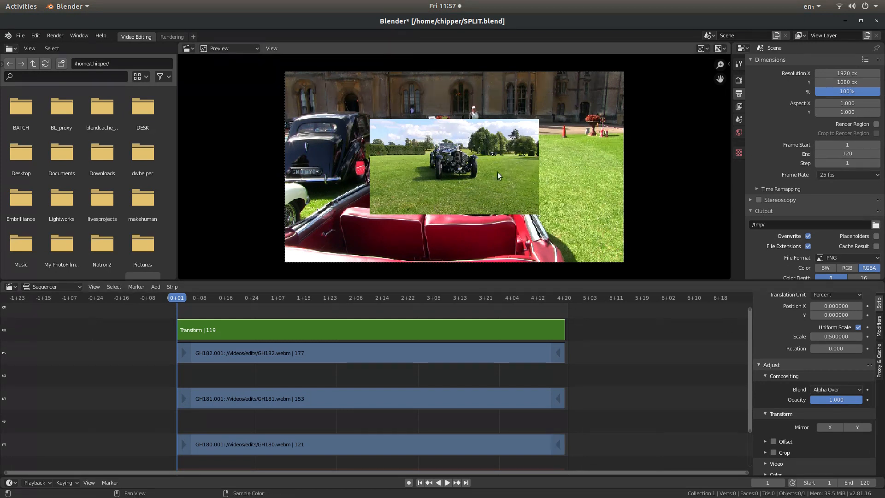
mouse_move(404, 360)
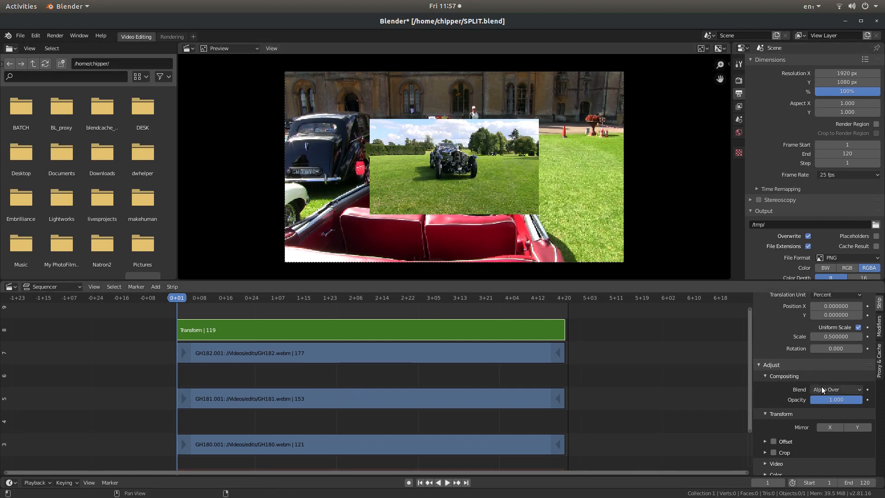
mouse_move(835, 389)
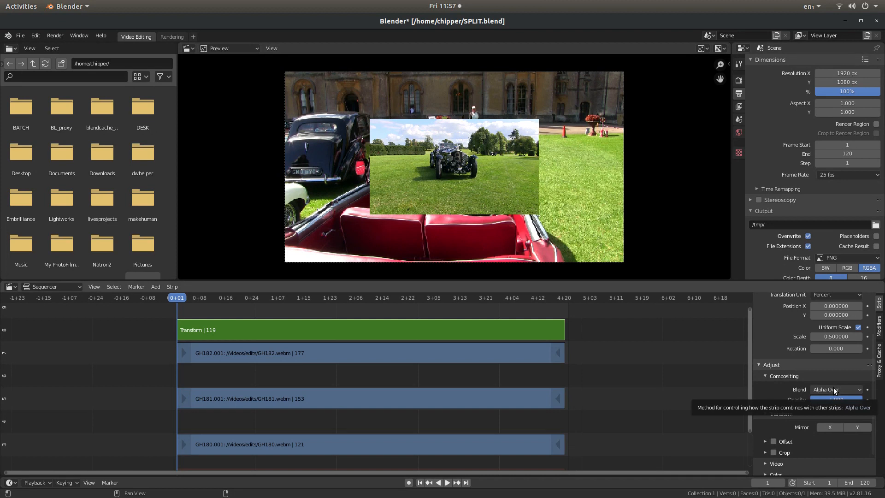
mouse_move(348, 231)
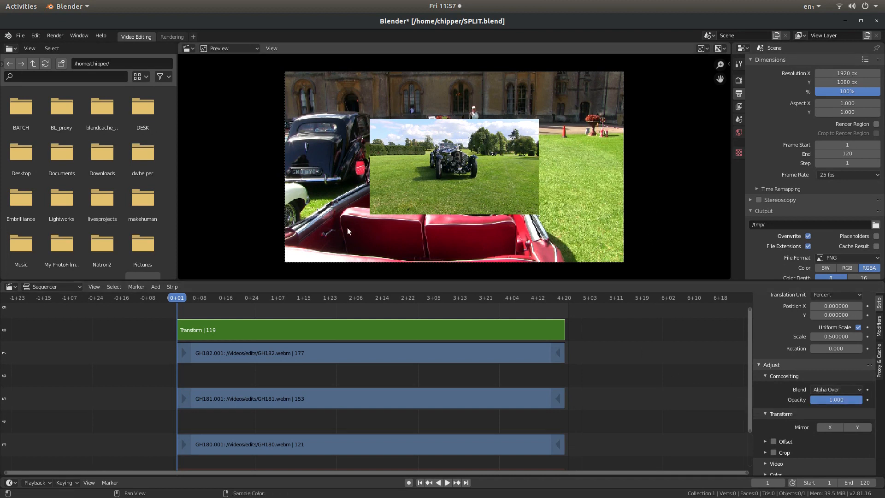
mouse_move(568, 123)
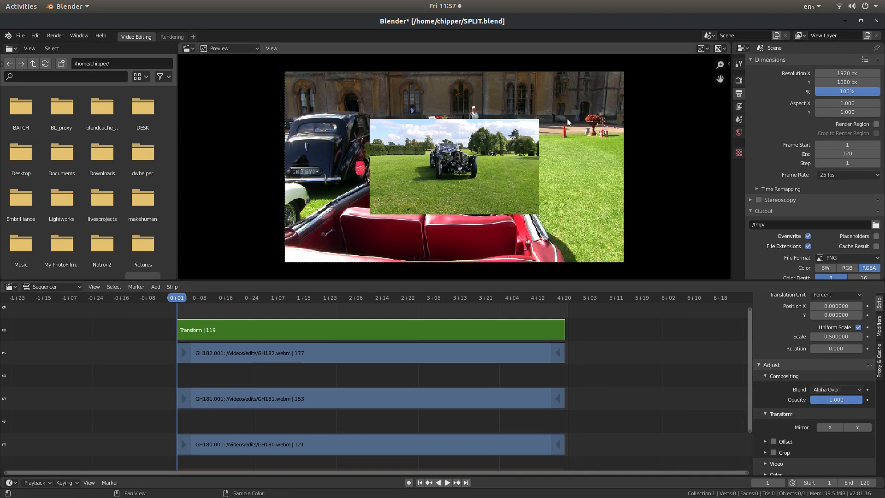
mouse_move(398, 185)
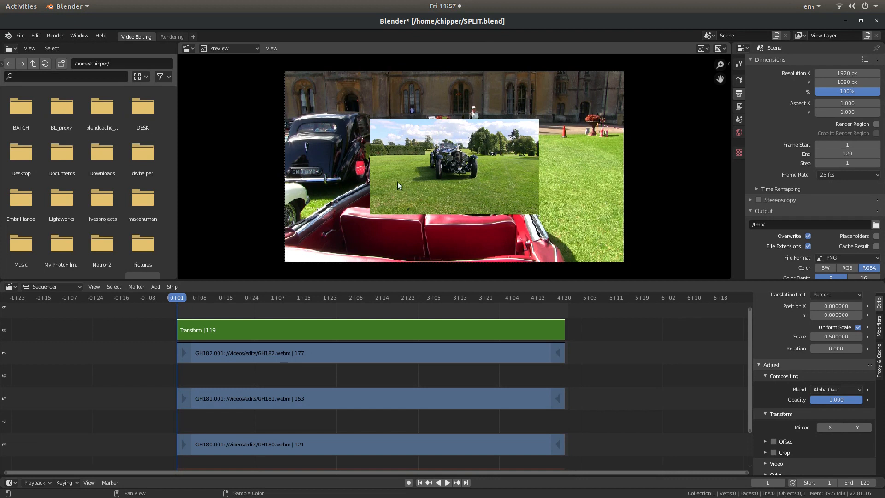
mouse_move(287, 80)
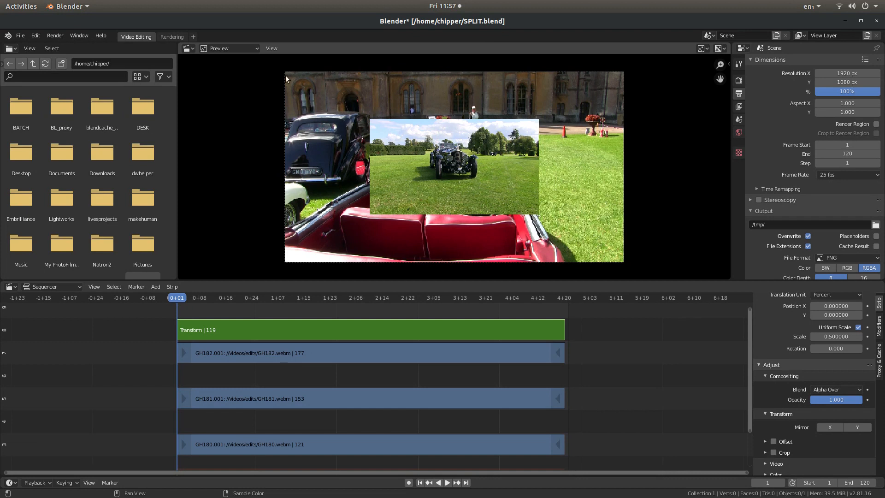
mouse_move(482, 111)
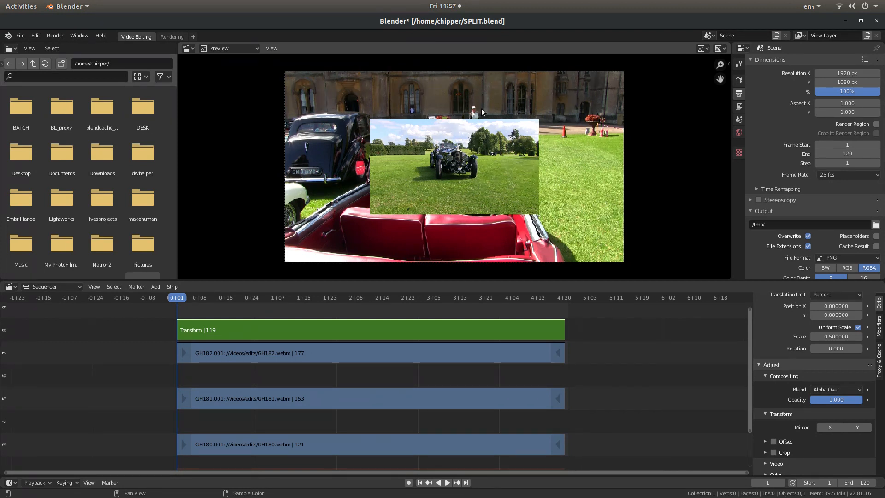
mouse_move(872, 351)
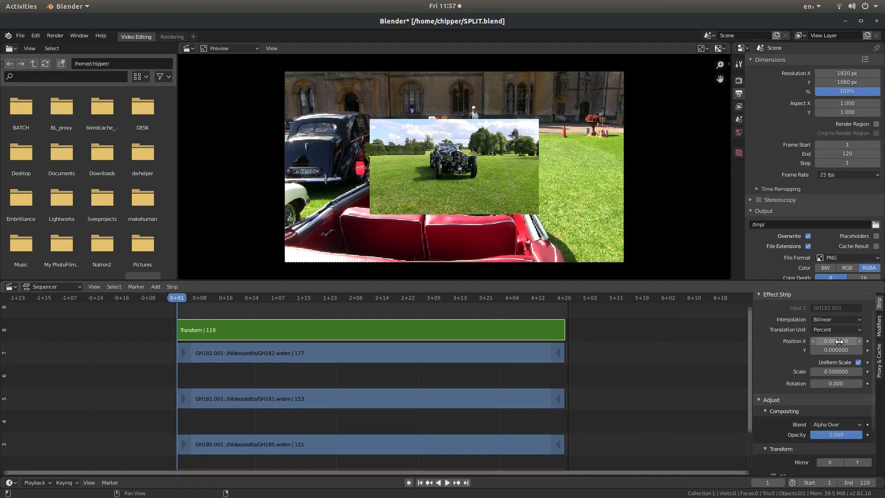
- Set the Transform strip's Position to X -25, Y 25 for the top-left quadrant
click(835, 341)
text(-25.000000)
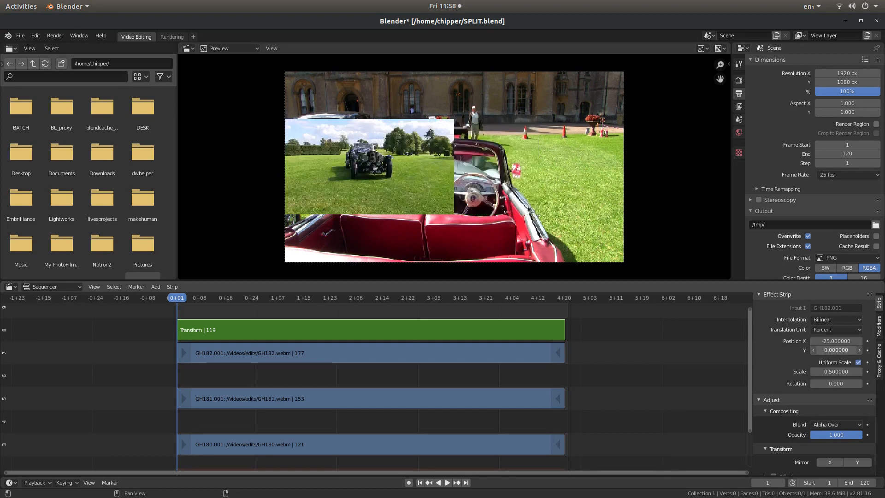
click(835, 350)
text(25.000000)
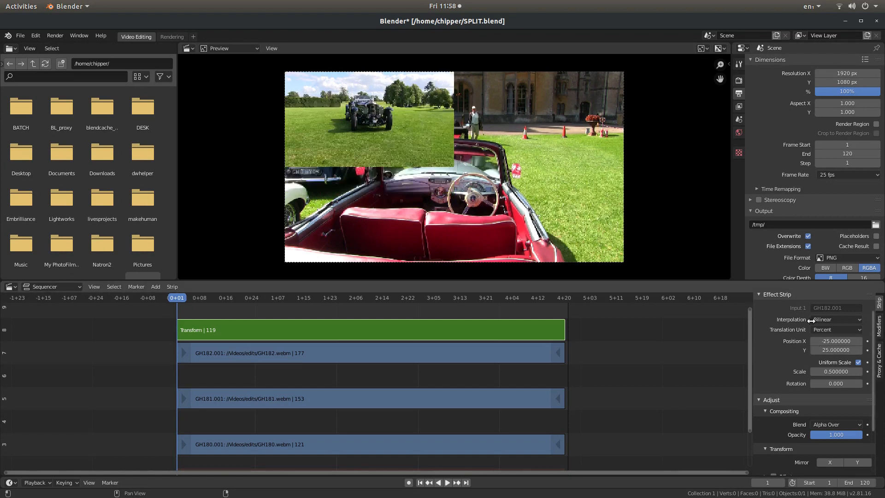
mouse_move(420, 134)
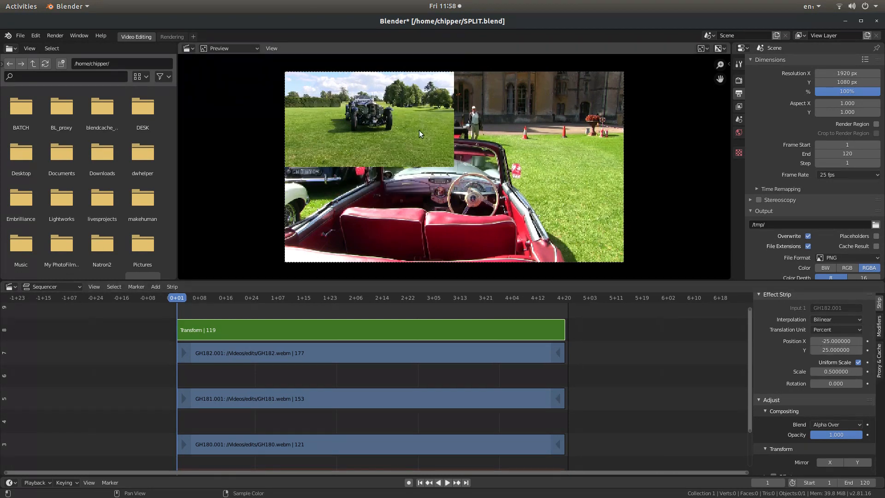
mouse_move(405, 105)
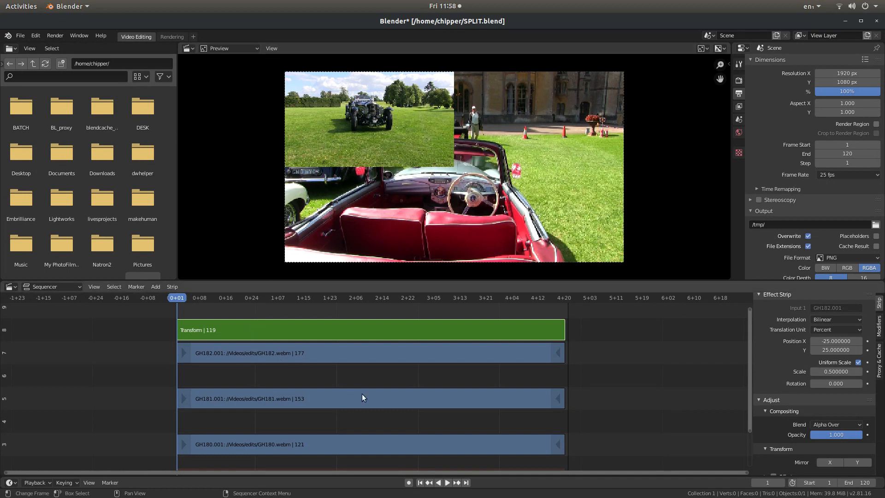
- Add a Transform effect strip over the GH181 clip
click(362, 398)
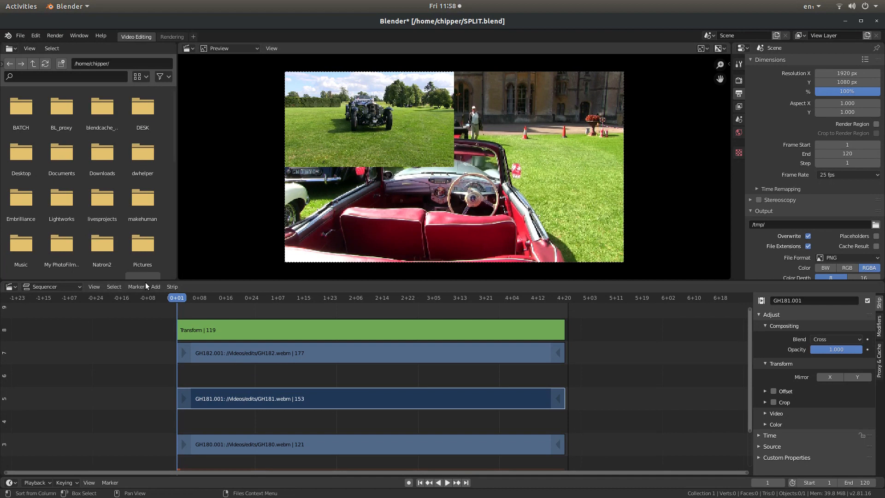
click(155, 287)
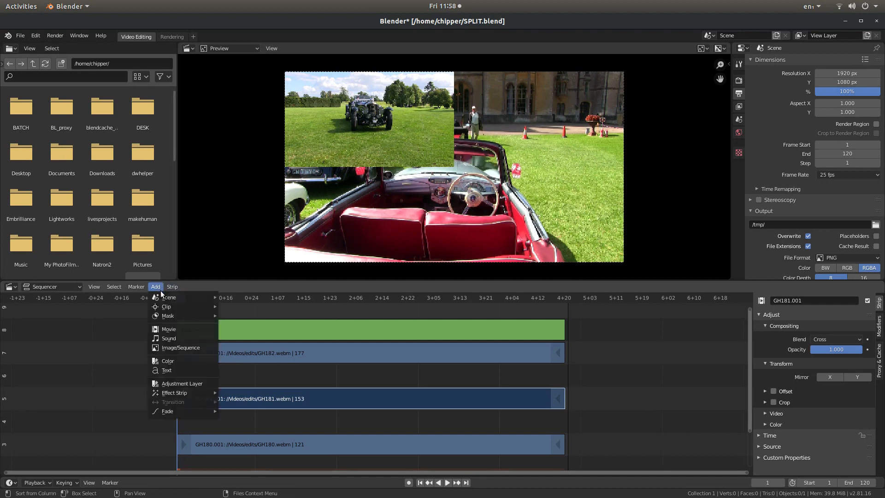
mouse_move(168, 339)
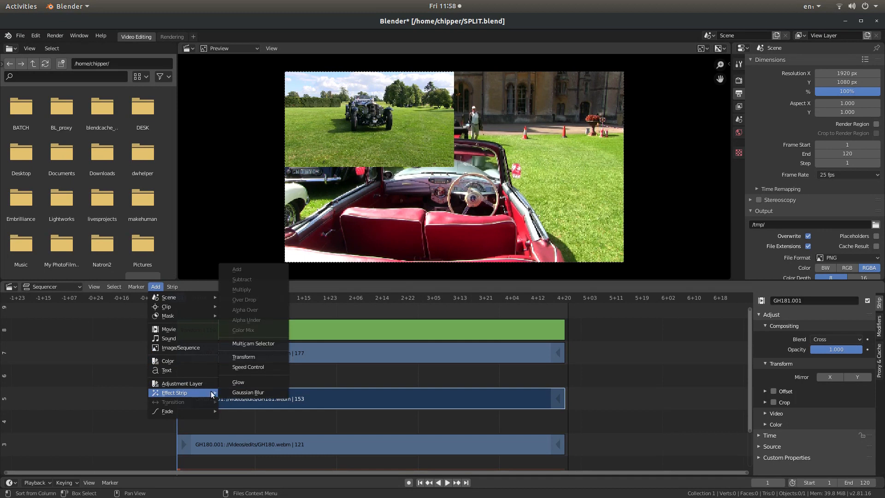
mouse_move(253, 356)
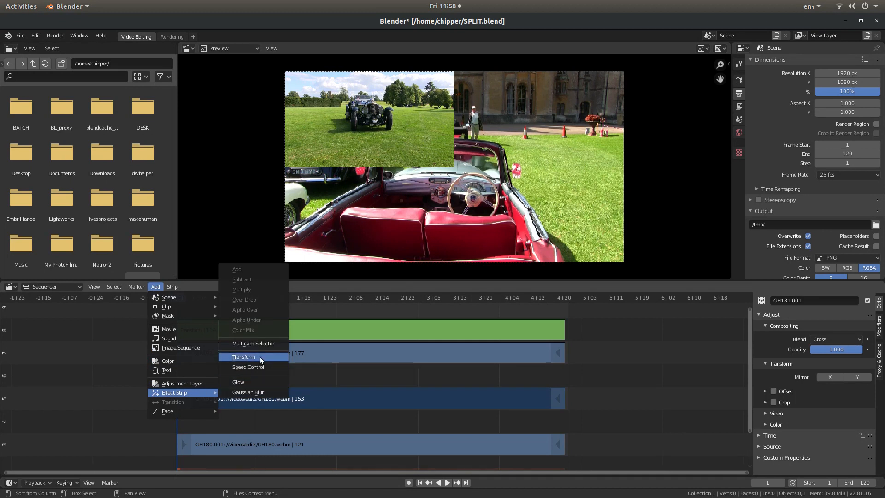
click(244, 356)
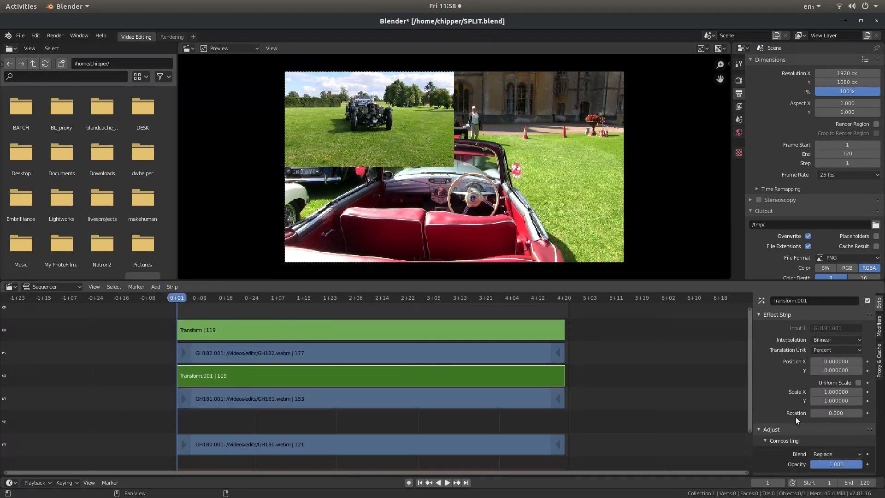
mouse_move(837, 400)
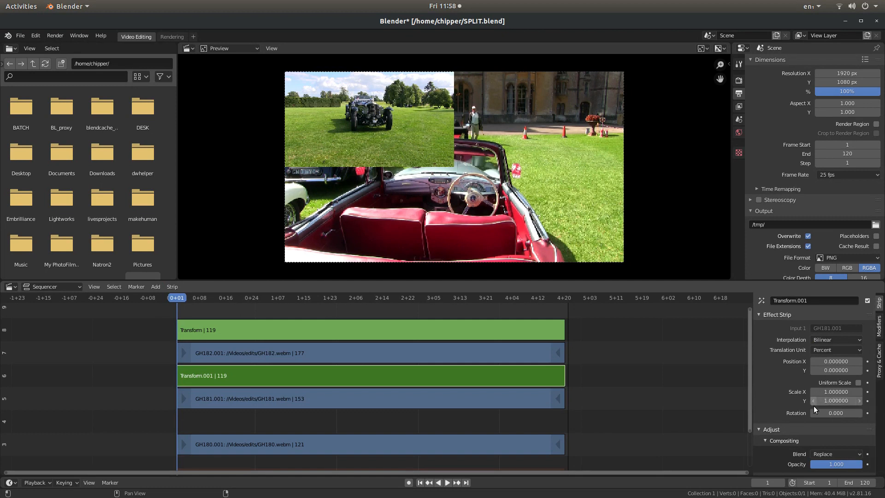
- Set the new Transform.001 strip's Blend mode to Alpha Over
scroll(down, 3)
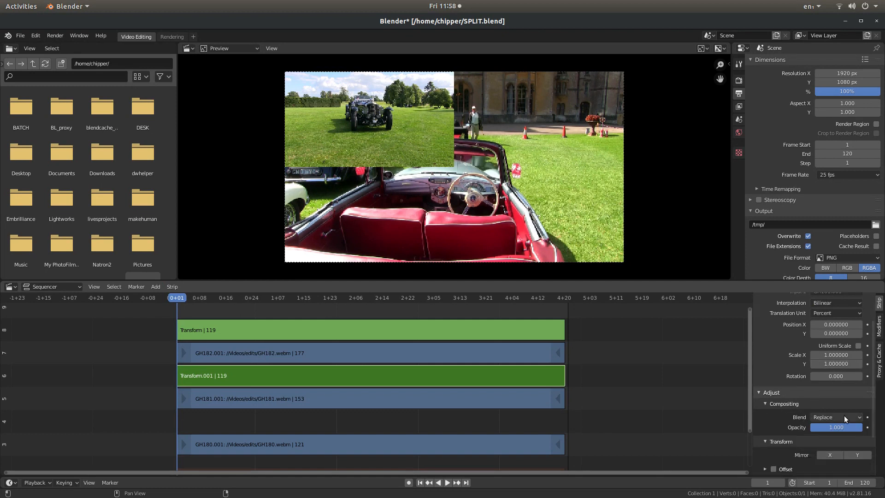
click(835, 417)
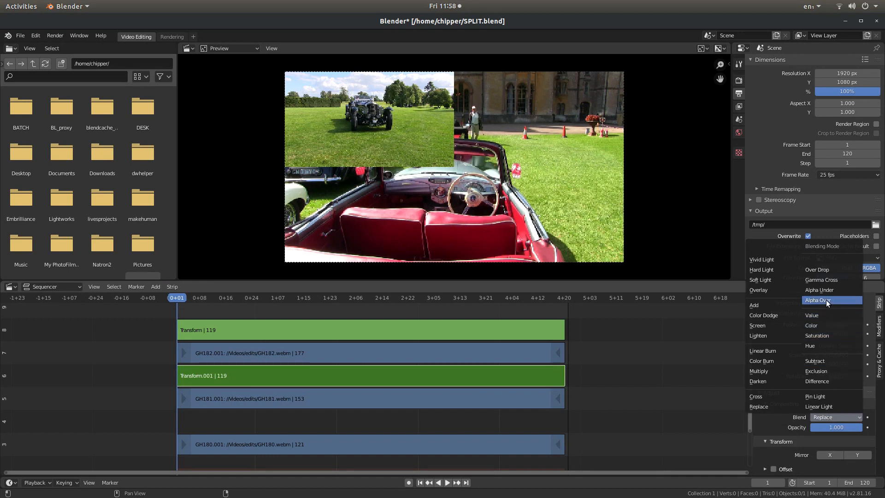
click(819, 300)
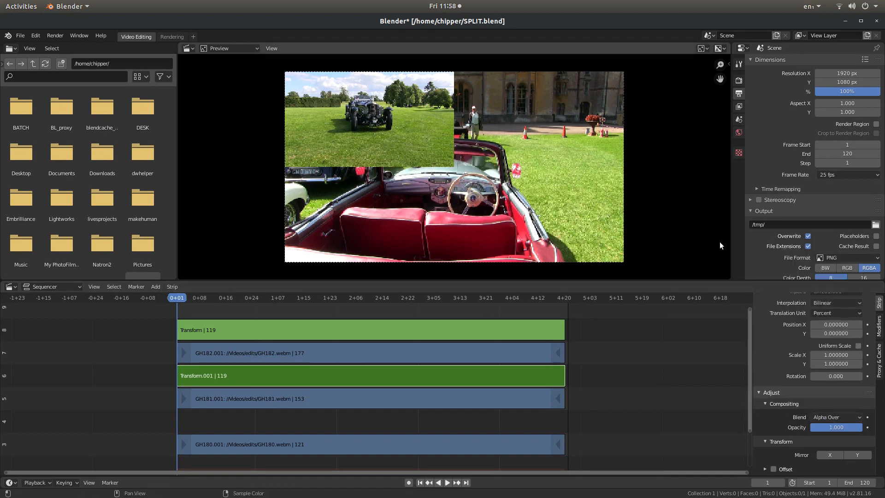
mouse_move(861, 349)
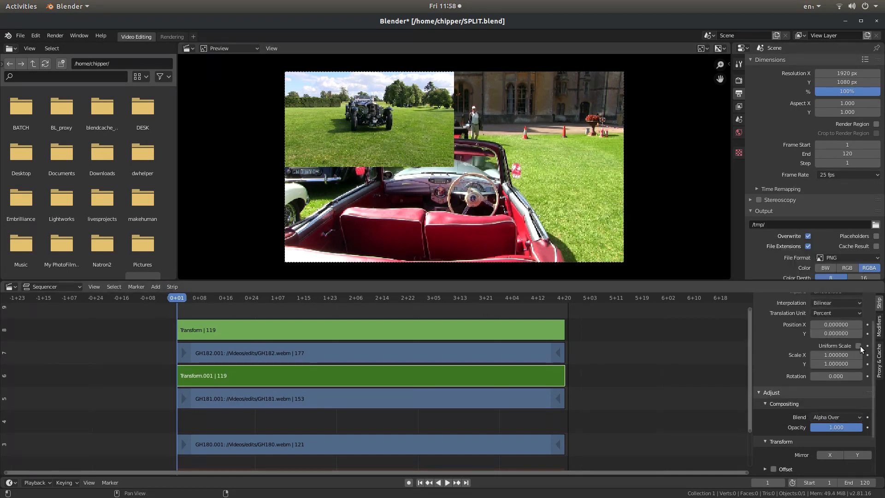
- Enable Uniform Scale on Transform.001 so the GH181 clip scales equally at 0.5
click(858, 346)
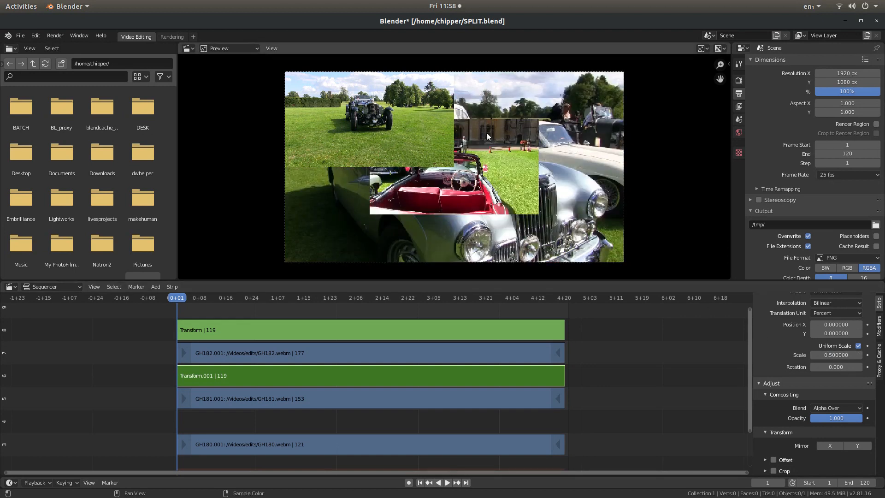
mouse_move(466, 133)
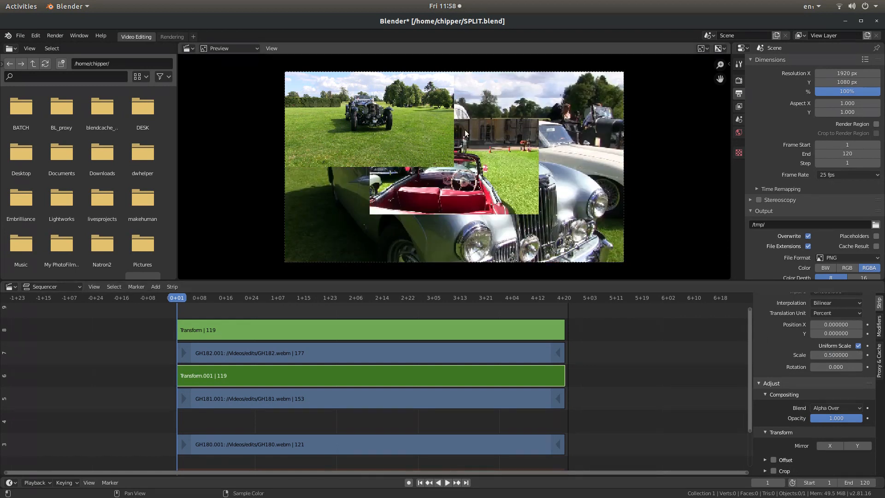
mouse_move(836, 325)
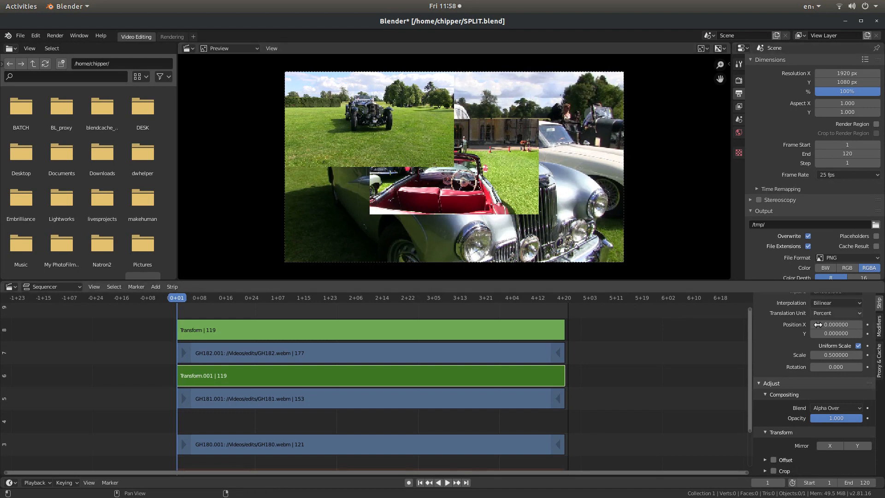
mouse_move(837, 323)
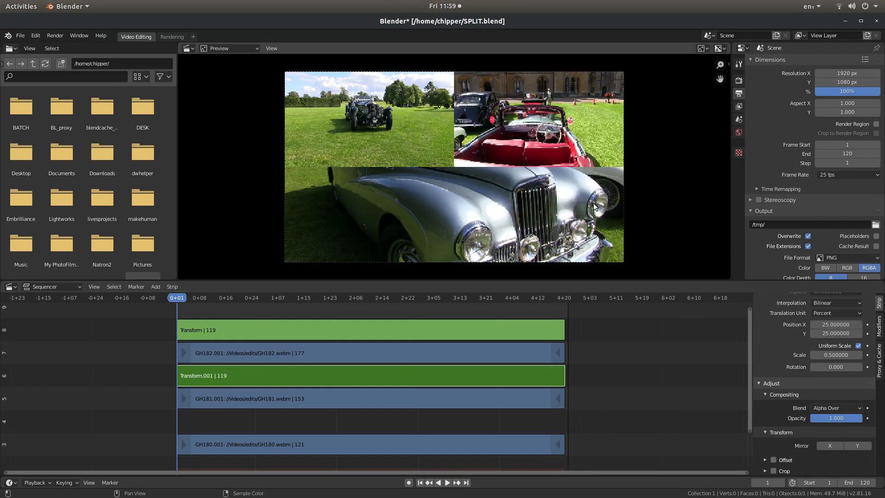
mouse_move(434, 186)
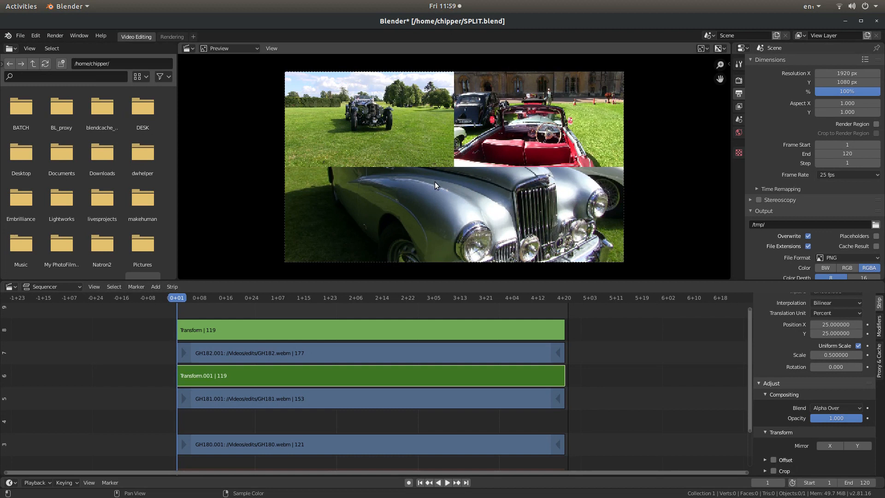
mouse_move(605, 191)
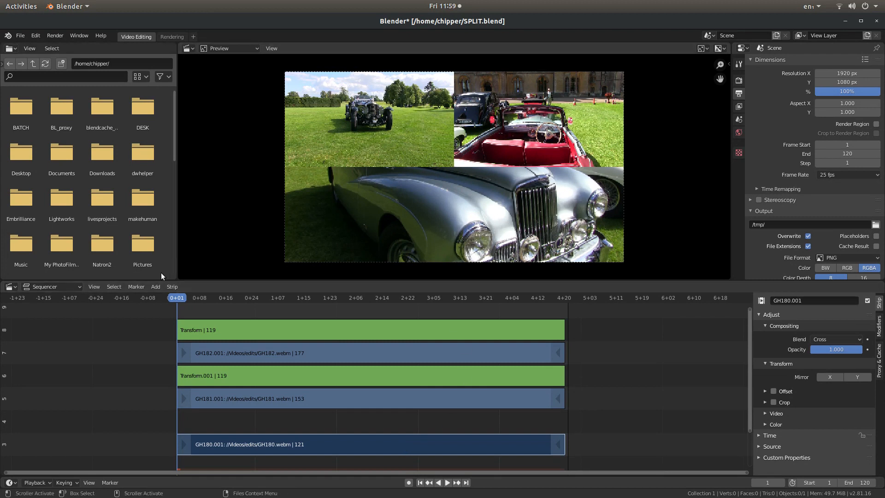
- Add a Transform effect strip, Transform.002, over the GH180 clip
click(154, 287)
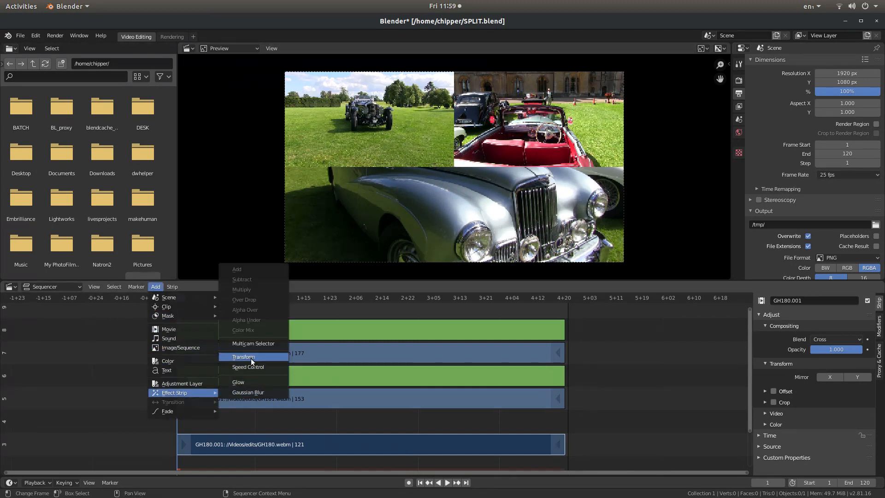
click(243, 356)
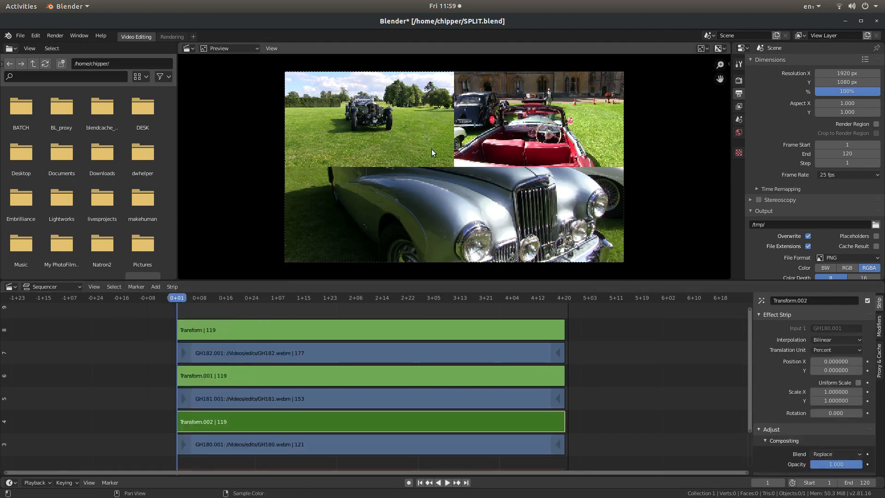
mouse_move(452, 186)
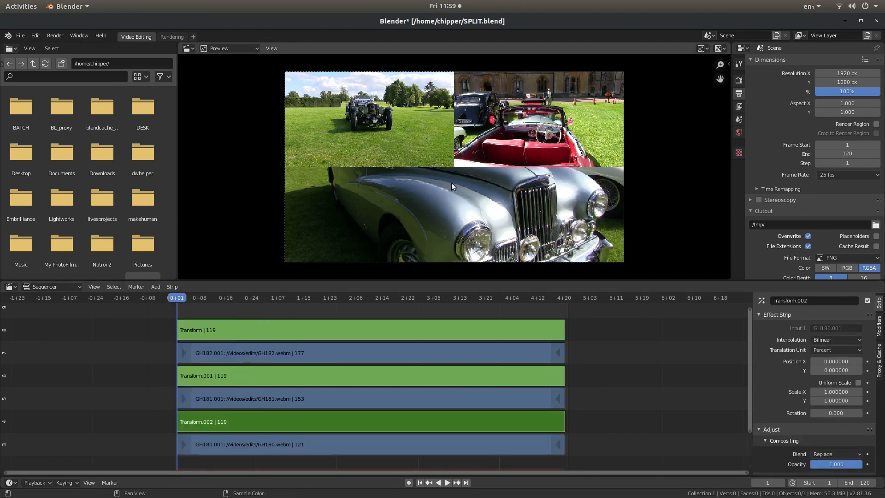
mouse_move(630, 294)
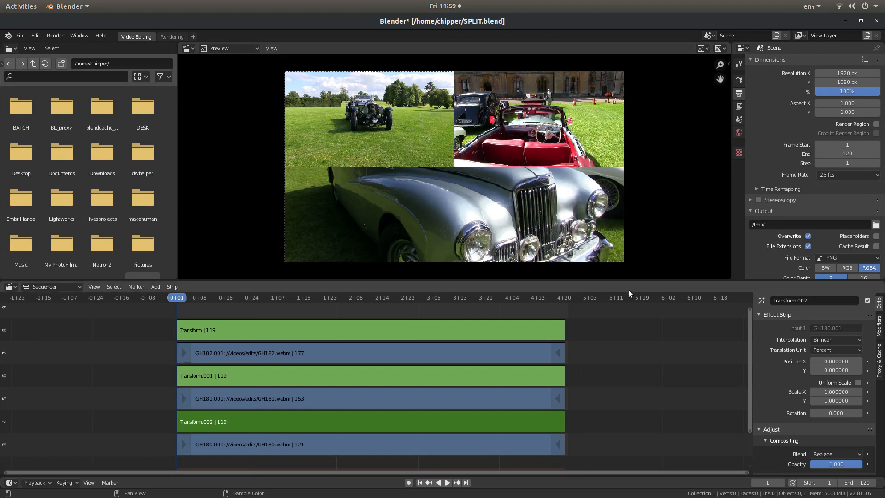
mouse_move(798, 425)
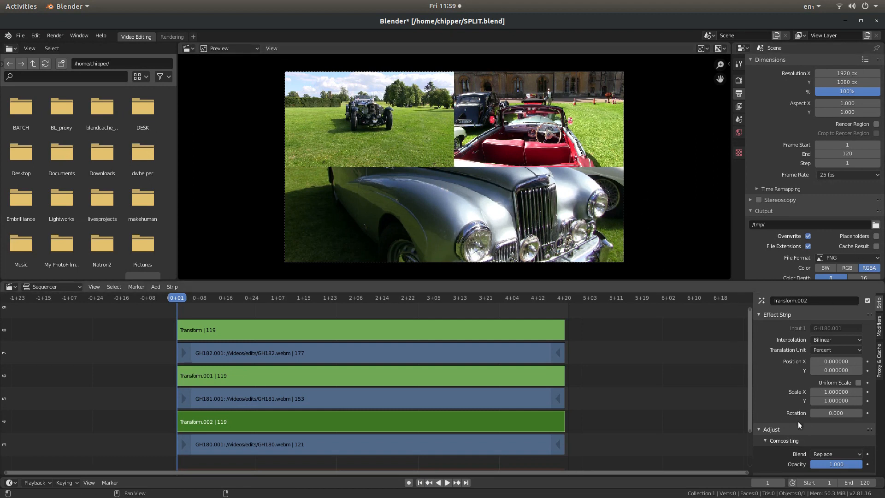
- Set Transform.002's Blend mode to Alpha Over
scroll(down, 3)
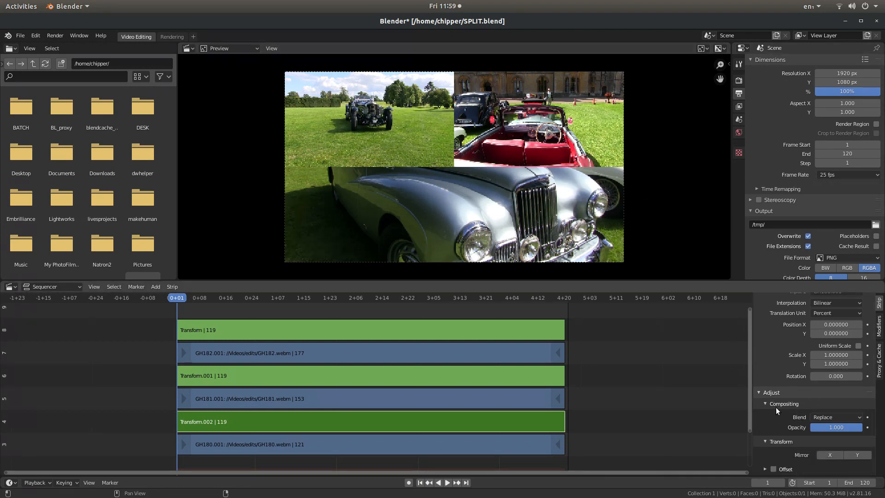
click(835, 416)
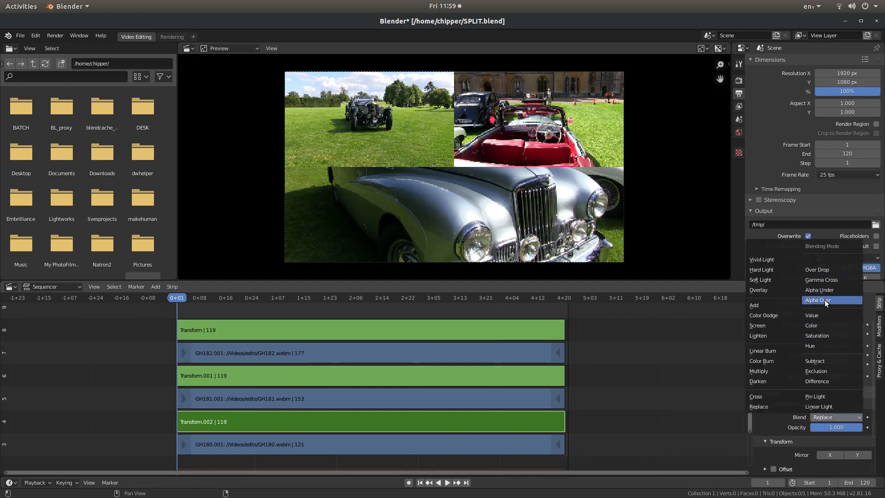
click(819, 299)
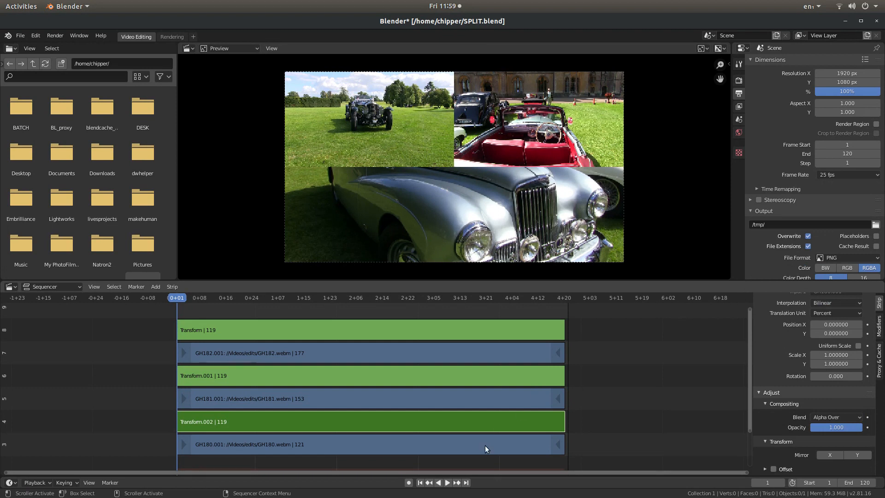
mouse_move(762, 226)
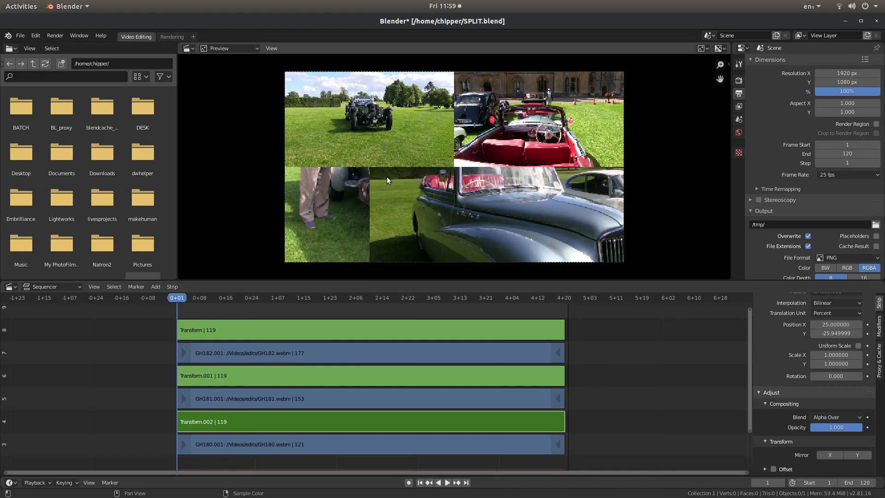
mouse_move(696, 188)
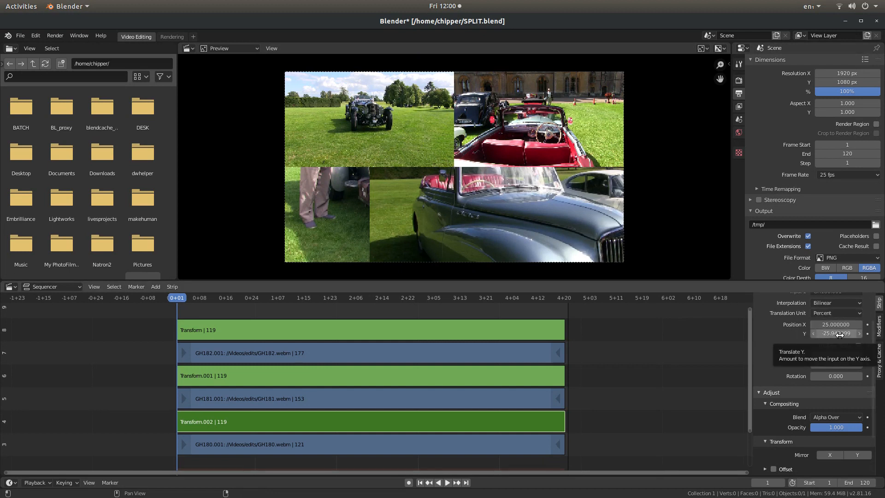
- Set Transform.002's Position to X 25, Y -25 toward the bottom-right
click(835, 333)
text(-25.000000)
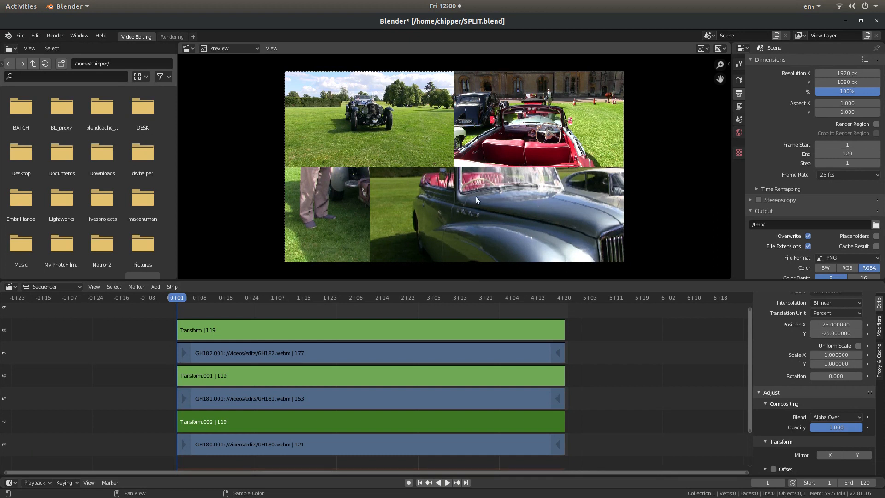
mouse_move(593, 231)
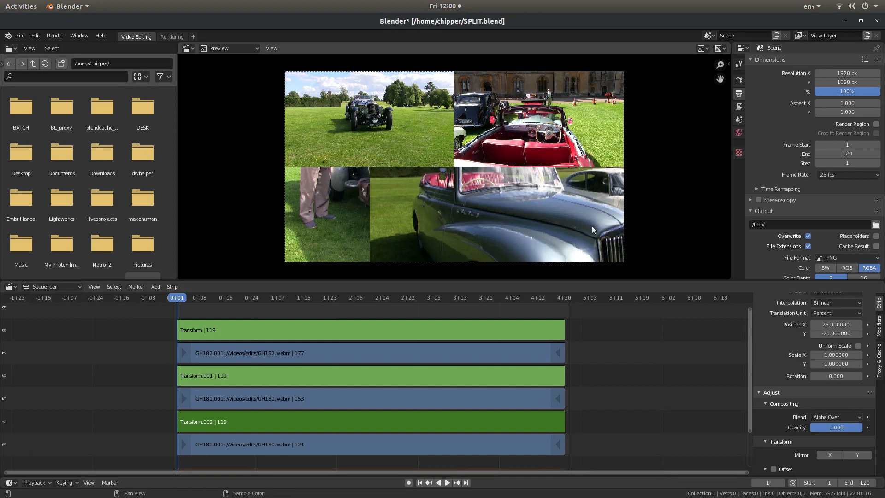
mouse_move(855, 348)
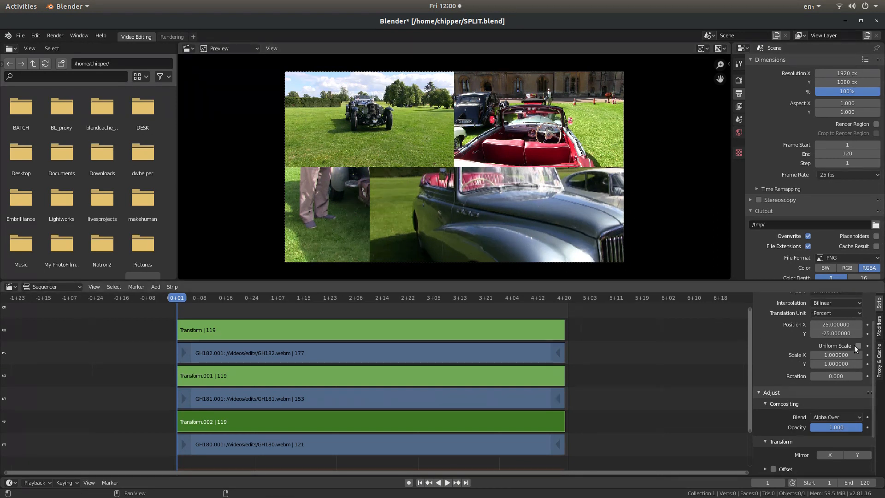
- Enable Uniform Scale and set Scale 0.5 so GH180 fills the bottom-right quadrant
click(858, 346)
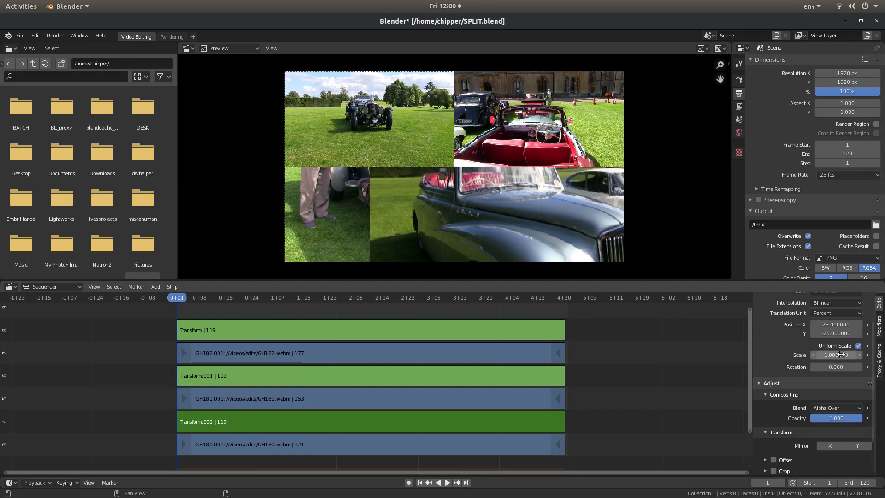
click(836, 354)
text(0.500000)
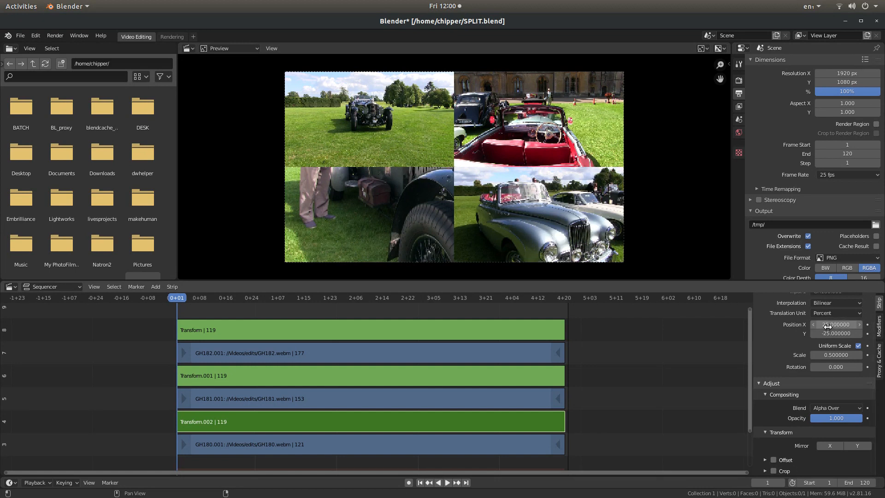
mouse_move(835, 324)
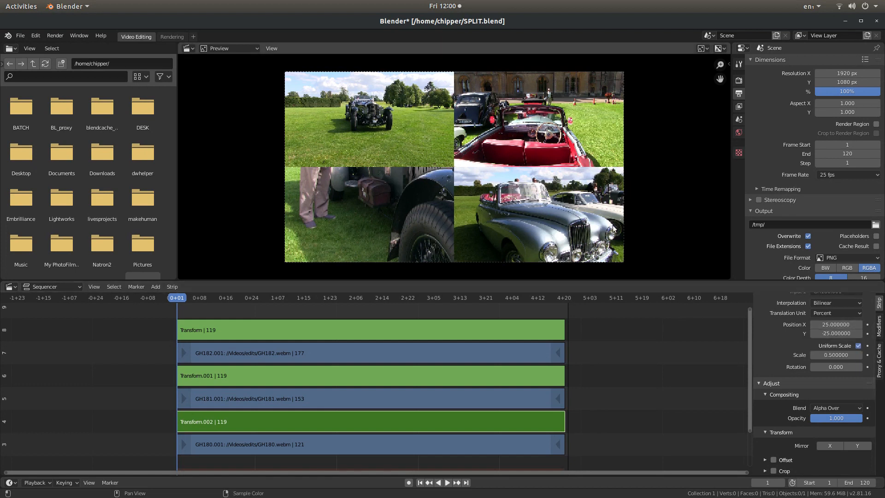
mouse_move(406, 177)
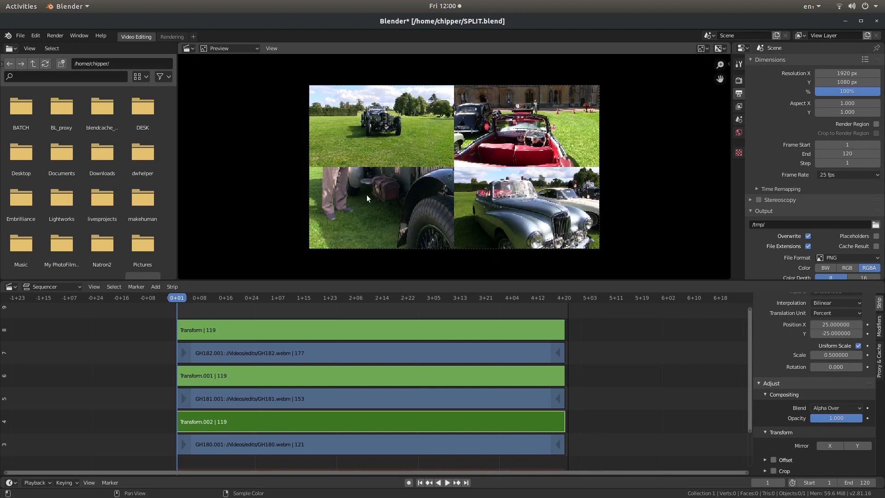
mouse_move(752, 323)
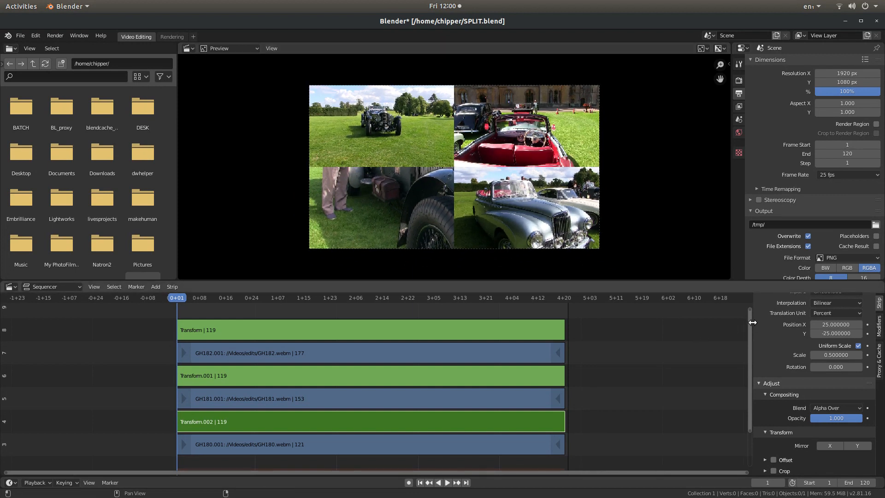
- Select the GH179.001 clip and add Transform.003 over it via the Add menu
scroll(down, 3)
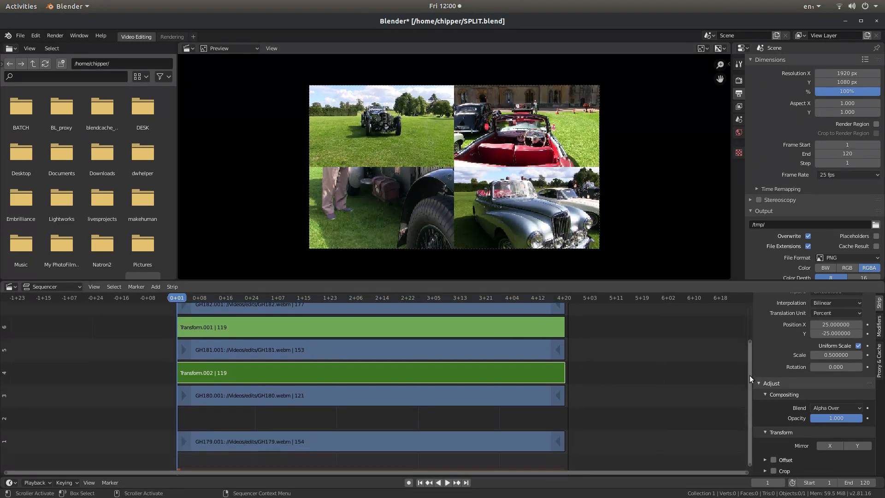
click(370, 441)
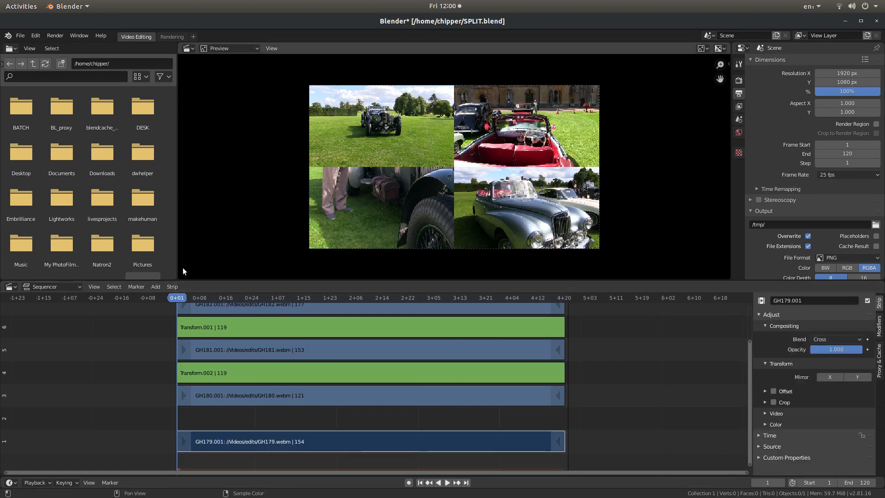
click(156, 286)
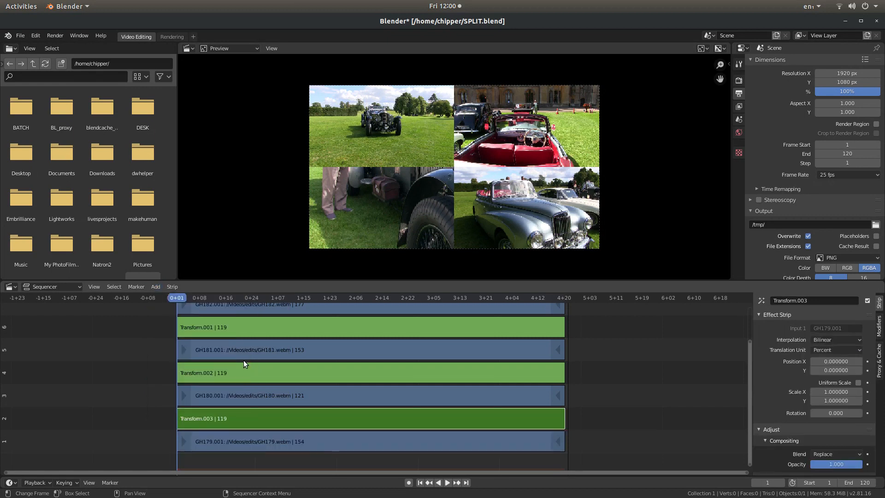
mouse_move(809, 378)
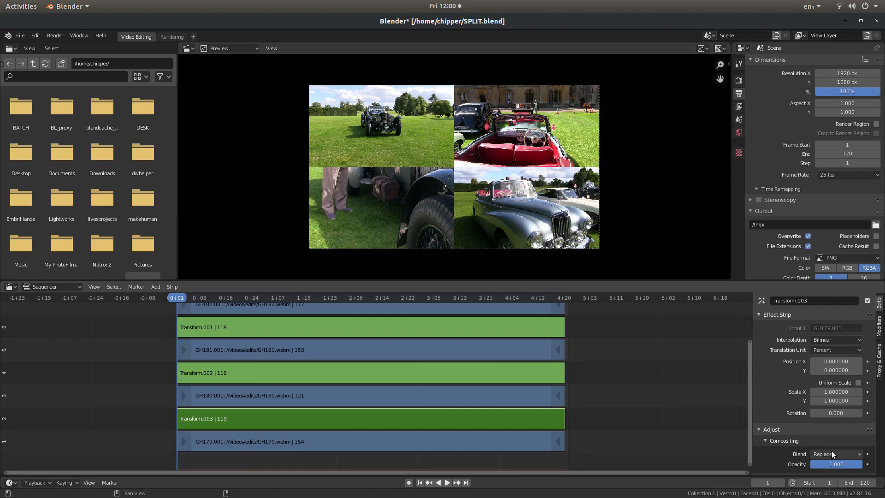
mouse_move(836, 454)
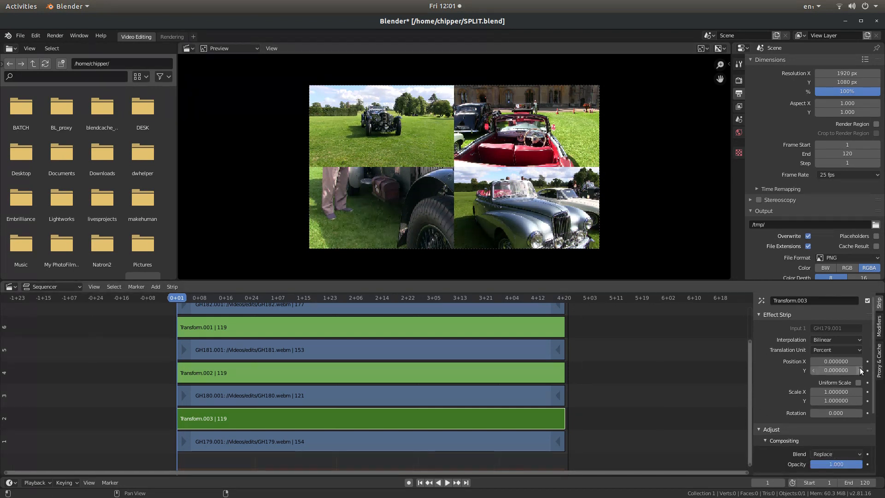
- Give Transform.003 uniform scale 0.5 and position X -25, Y -25, placing the fourth clip bottom-left
click(858, 382)
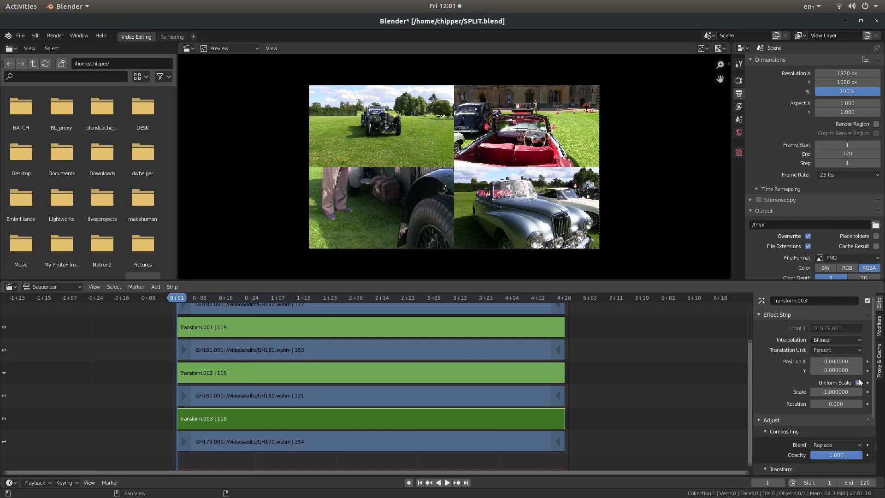
click(837, 391)
text(0.500000)
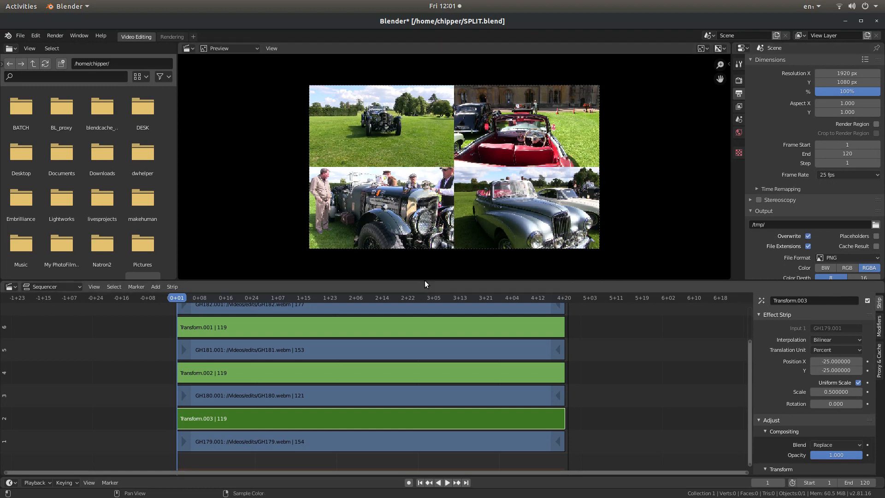
mouse_move(419, 280)
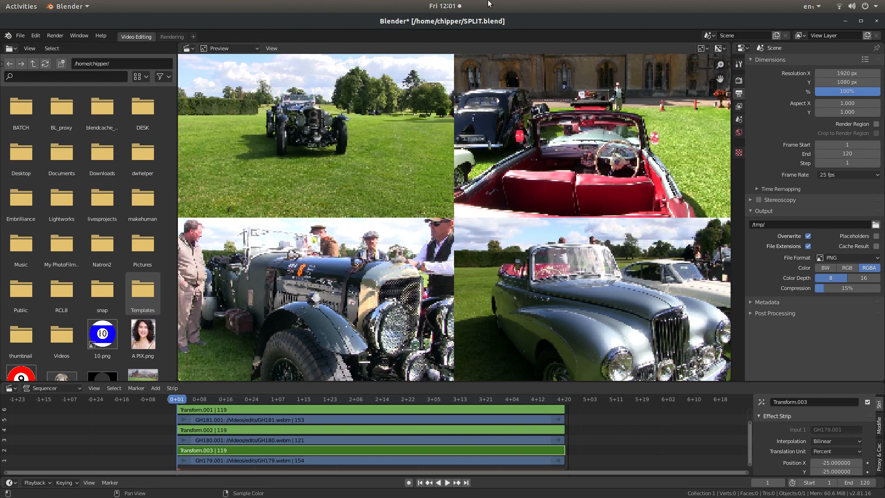
mouse_move(327, 218)
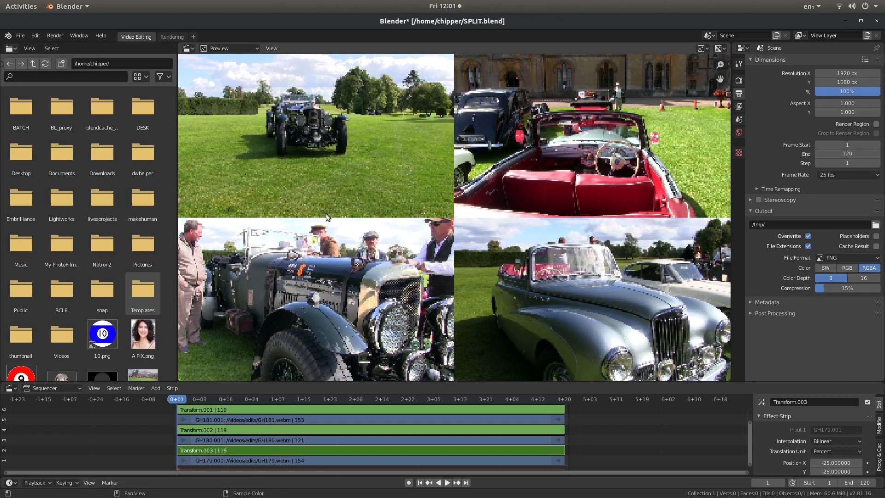
mouse_move(519, 133)
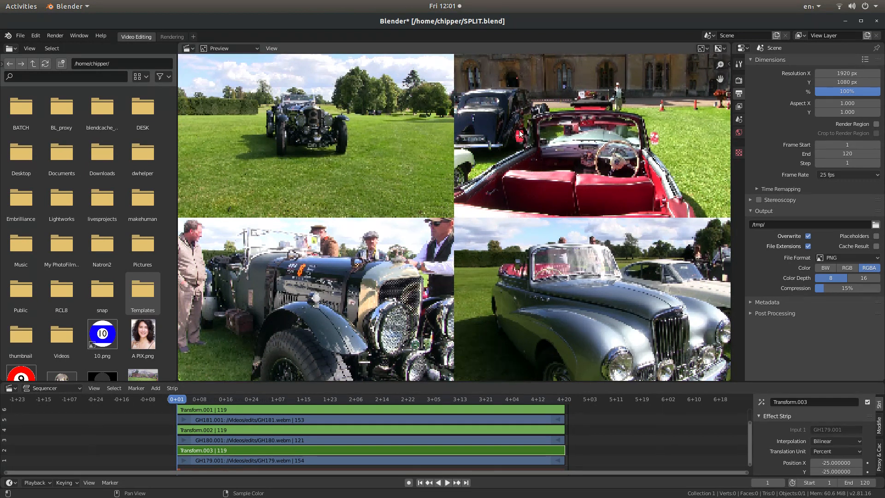
mouse_move(619, 41)
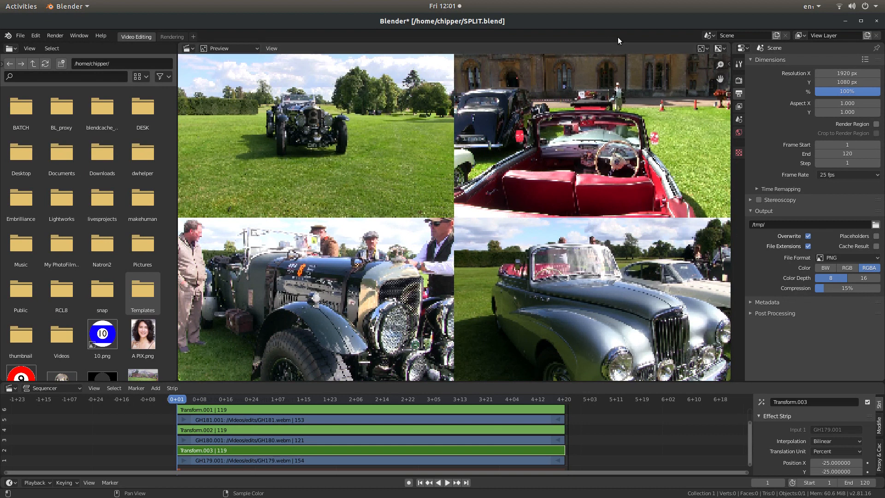